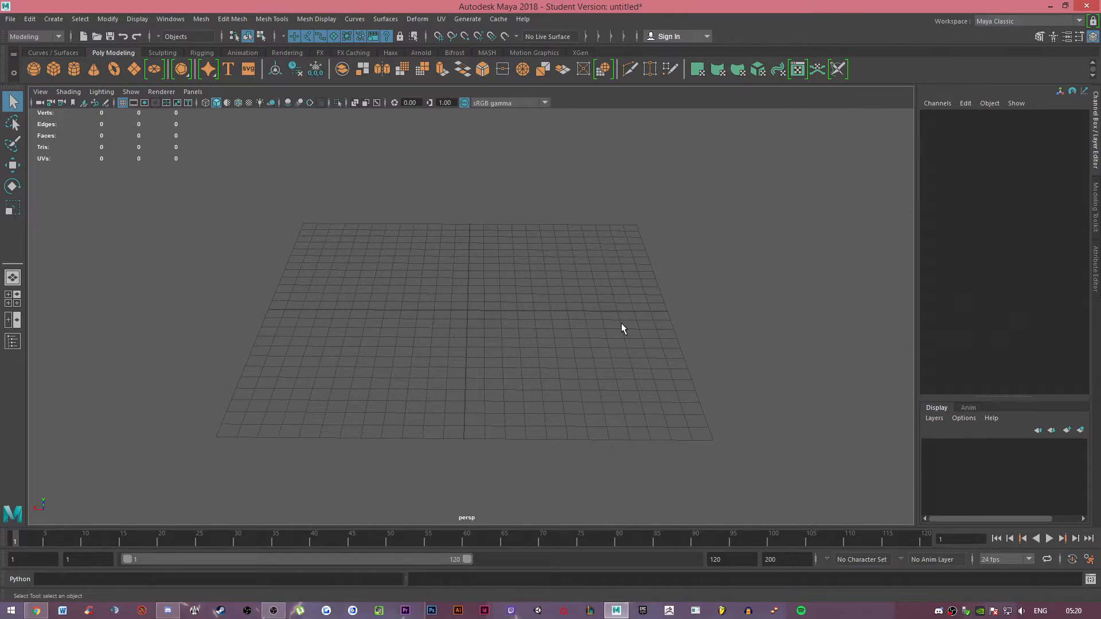
Create a polygon cube and squash it into a flat slab on the grid
left_click_drag(622, 328, 447, 299)
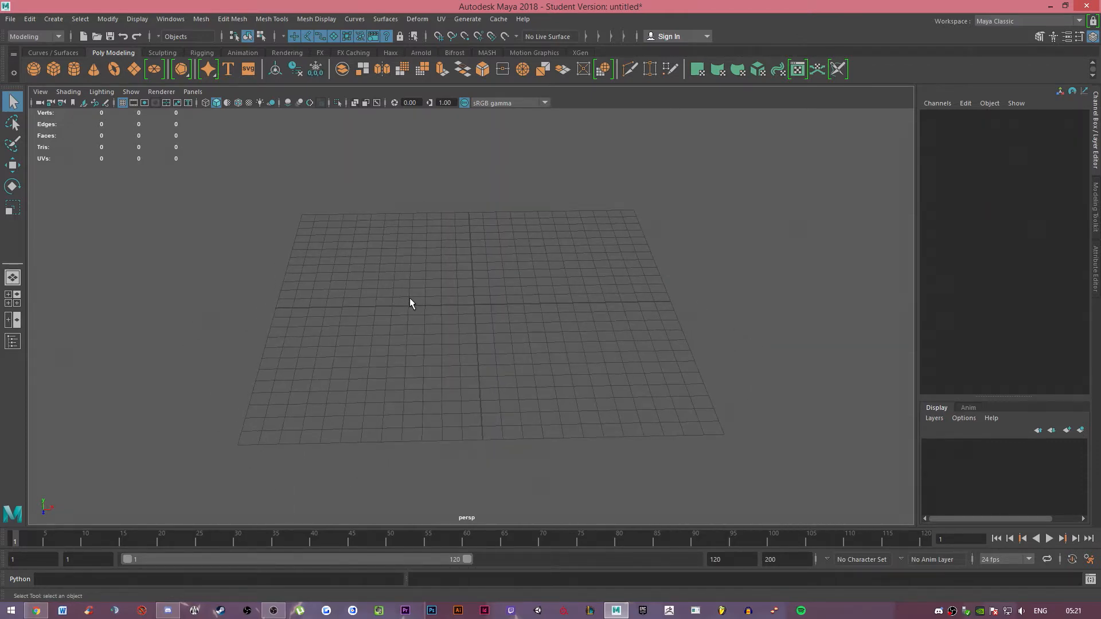
left_click_drag(411, 303, 405, 305)
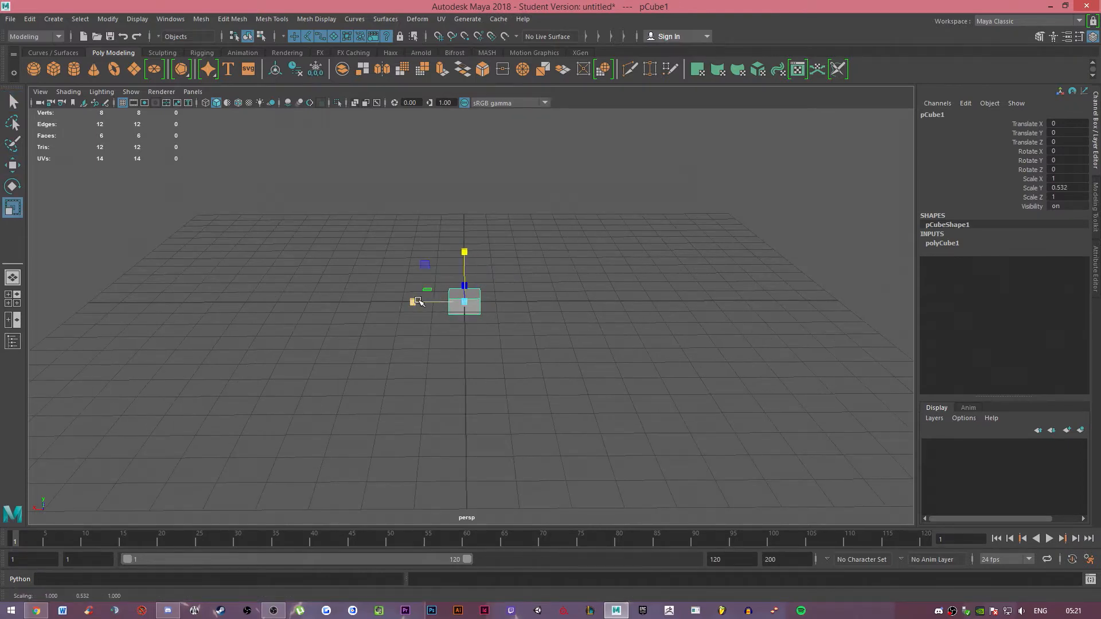
left_click_drag(411, 302, 386, 341)
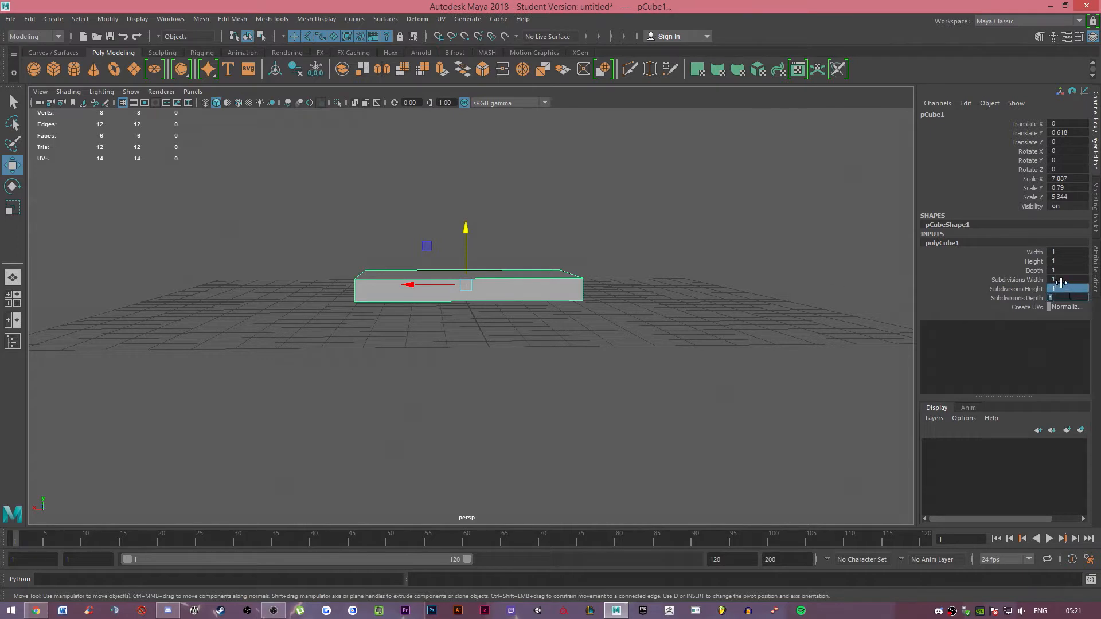
Set polyCube1 Subdivisions Width 10, Height 1 and Depth 2
type("10")
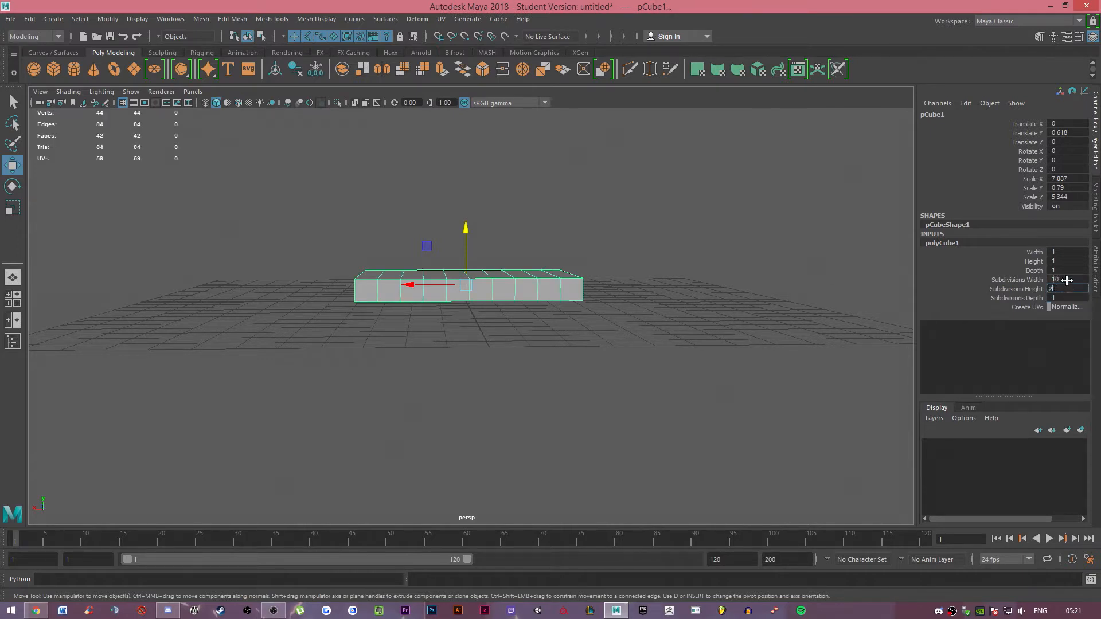
type("1")
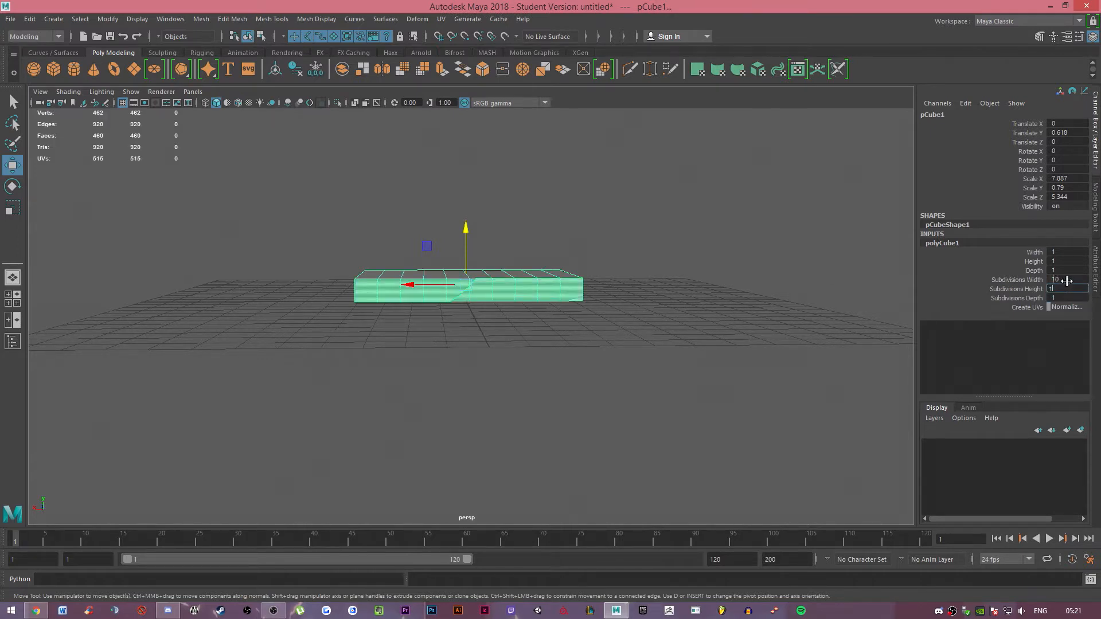
type("2")
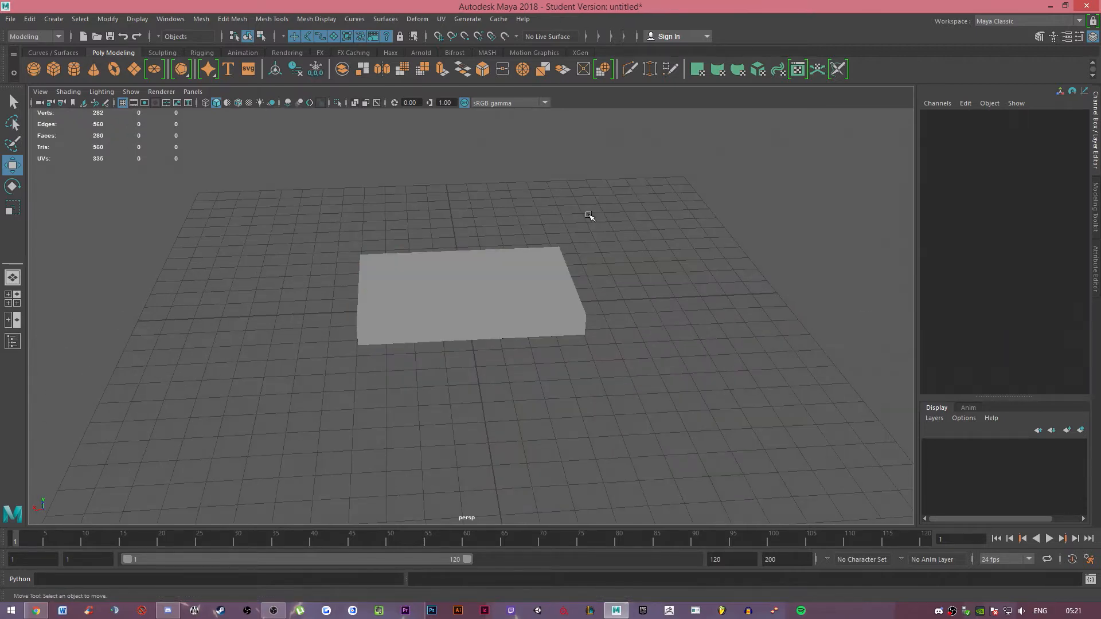
Select the slab and show Wireframe on Shaded with the camera pulled back
left_click(467, 295)
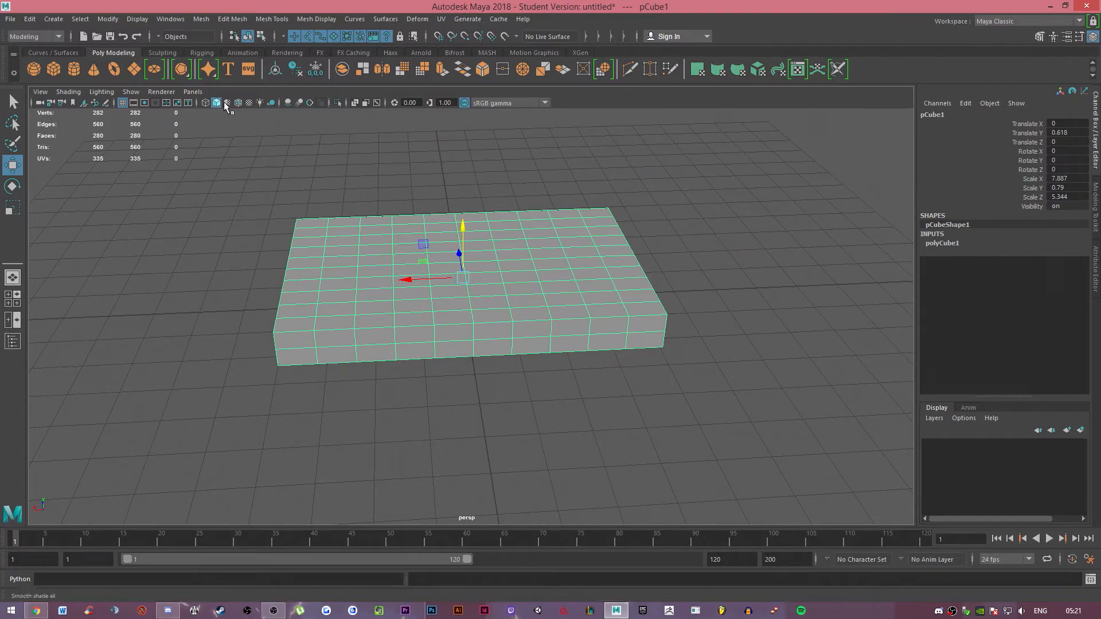
left_click_drag(467, 281, 516, 224)
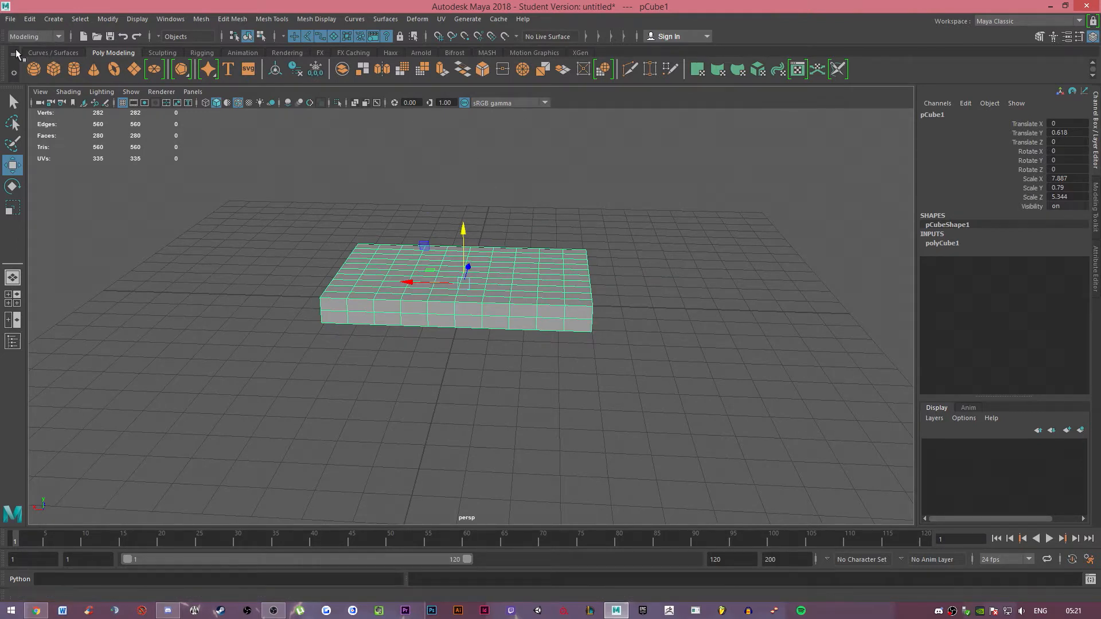
Switch to the FX menu set and convert the slab into an nCloth object
left_click(33, 35)
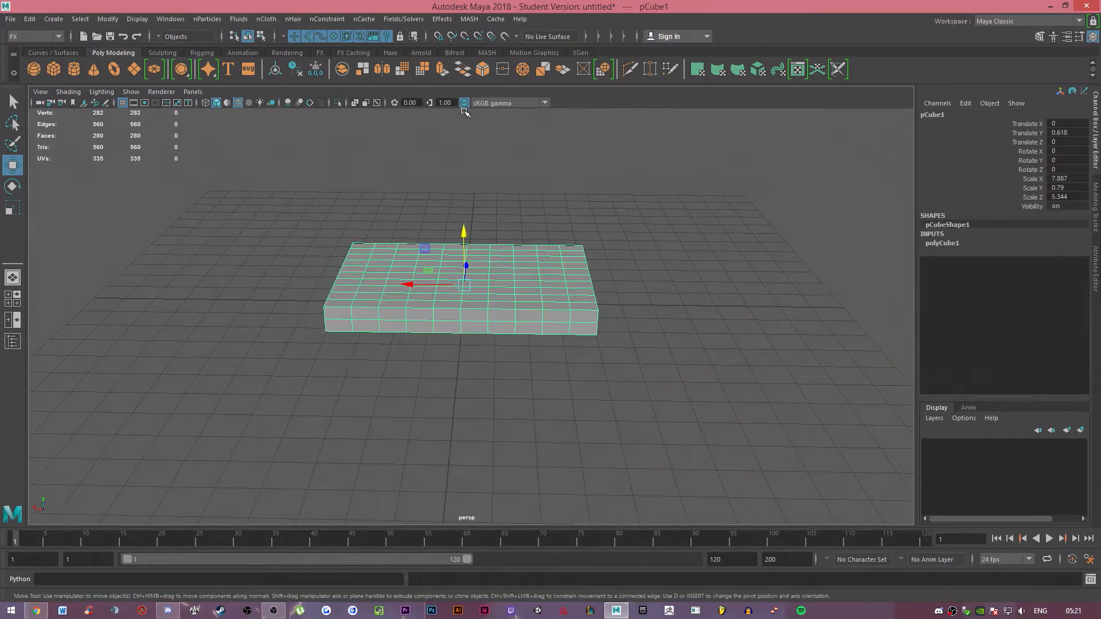
mouse_move(238, 19)
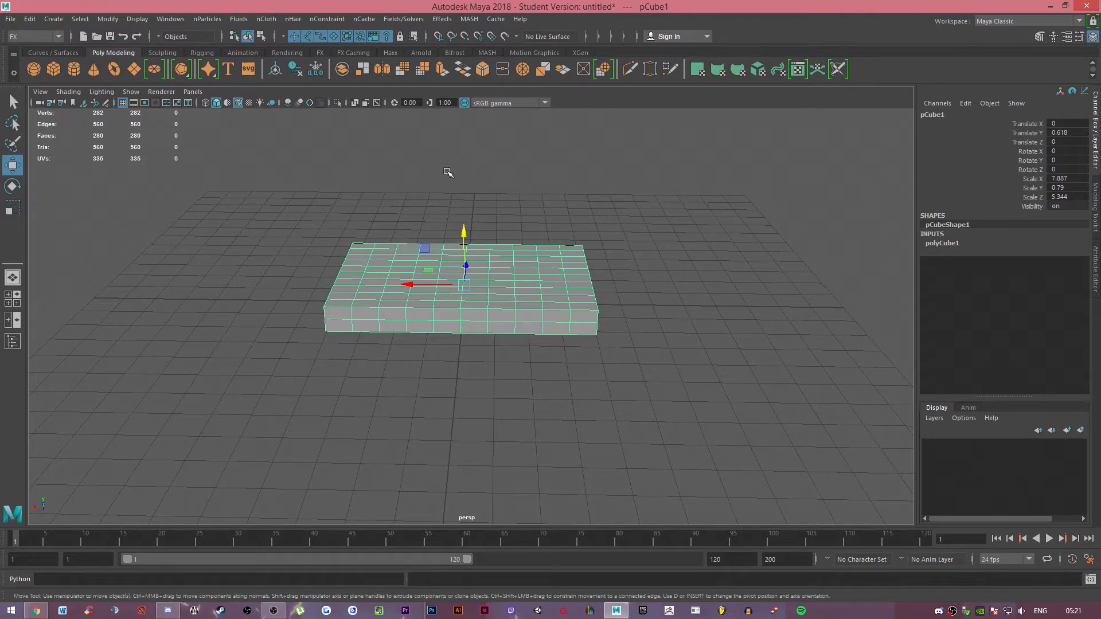
left_click(266, 20)
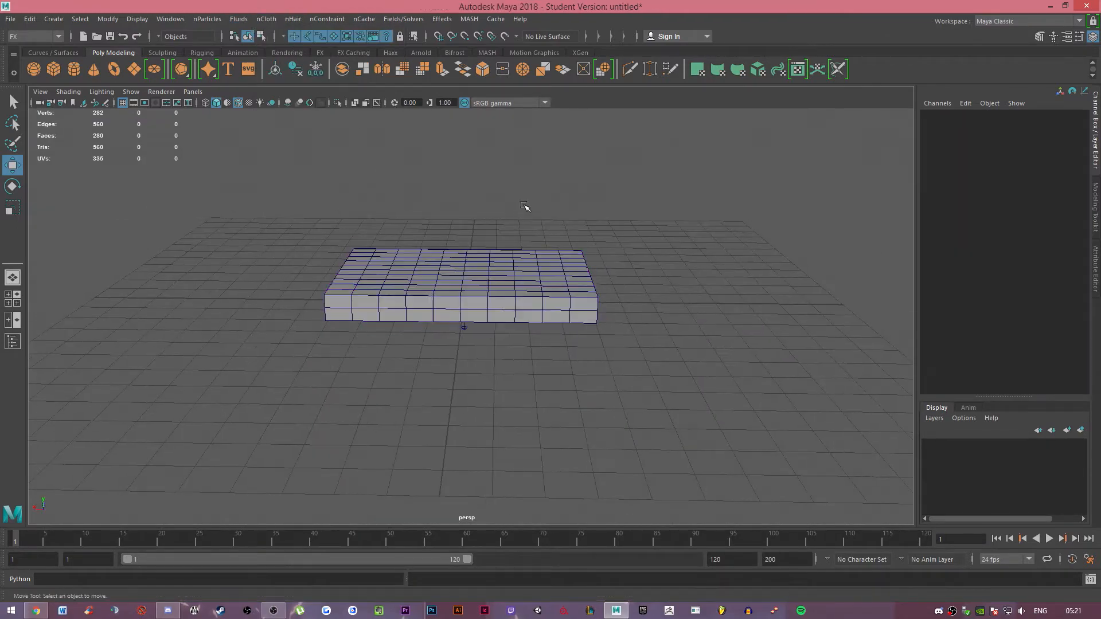
left_click(460, 288)
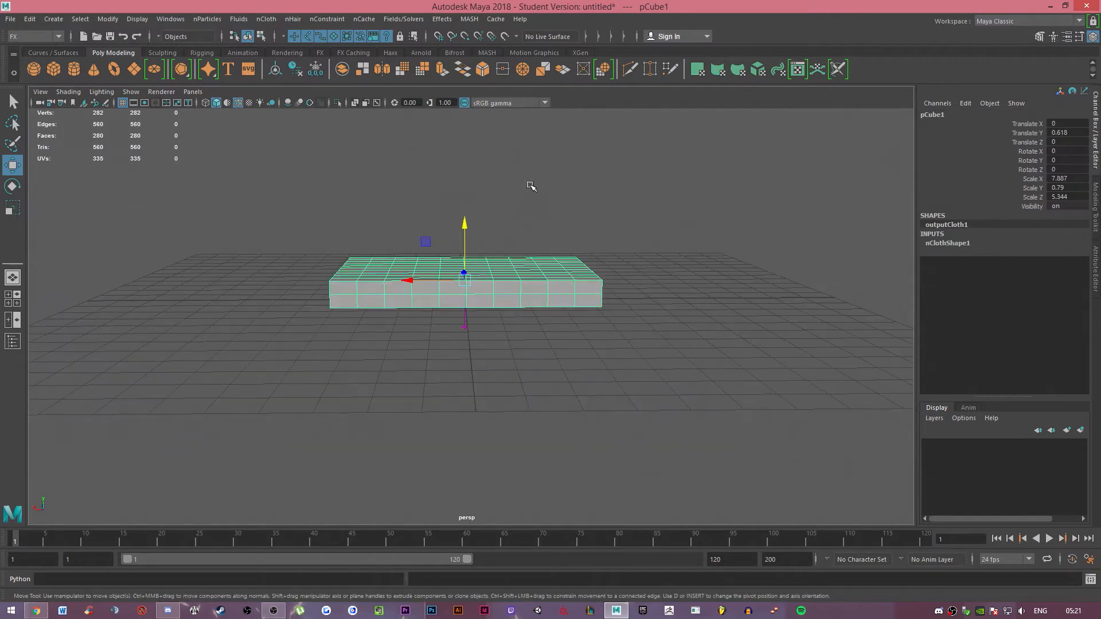
mouse_move(527, 289)
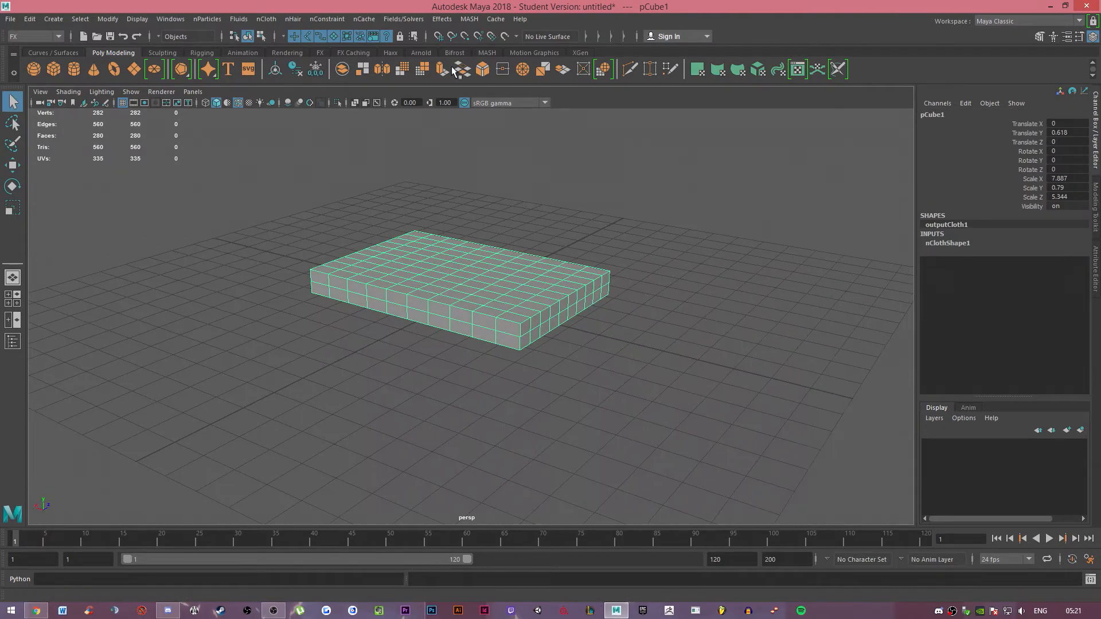
Browse the Fields/Solvers menu and dismiss it without adding a field
left_click(403, 18)
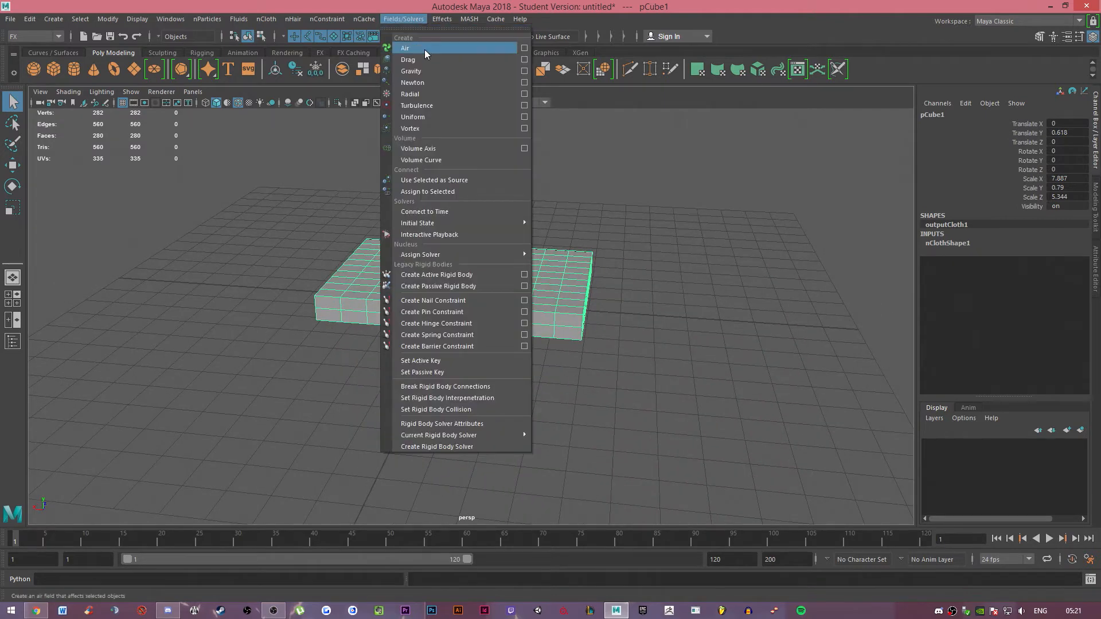
left_click(405, 48)
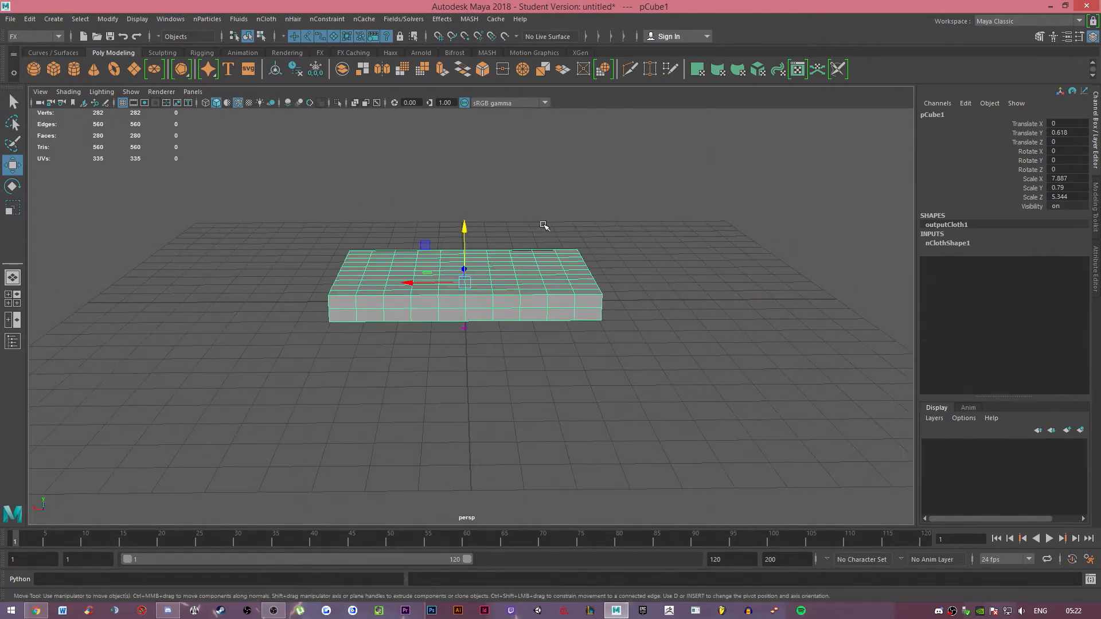
mouse_move(500, 242)
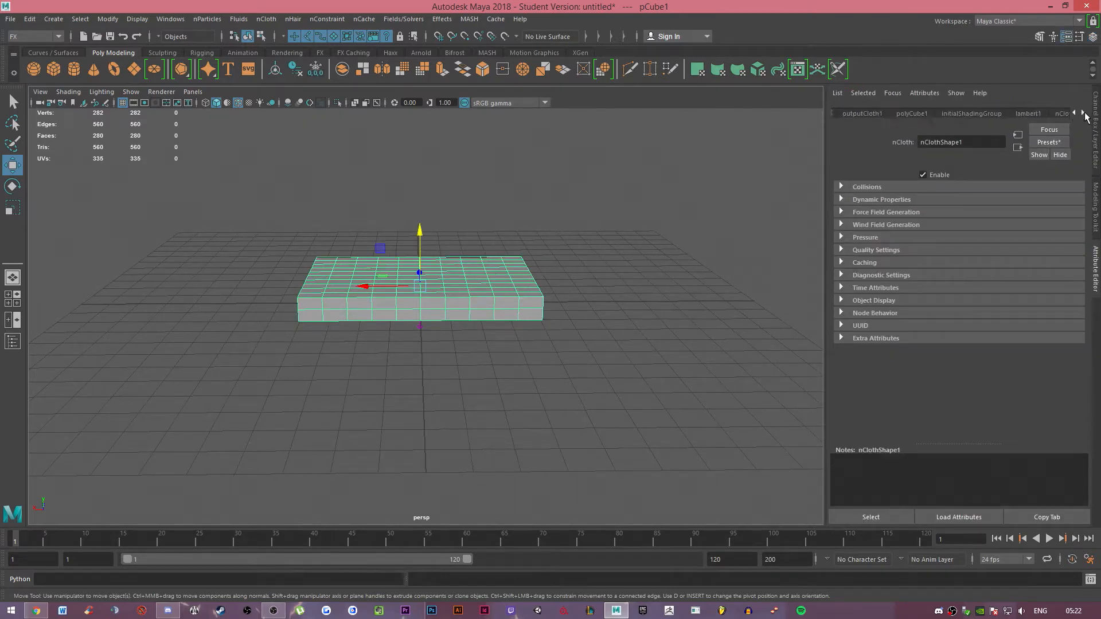
Set nClothShape1 Pressure to 0.4 in the Attribute Editor
left_click(1086, 114)
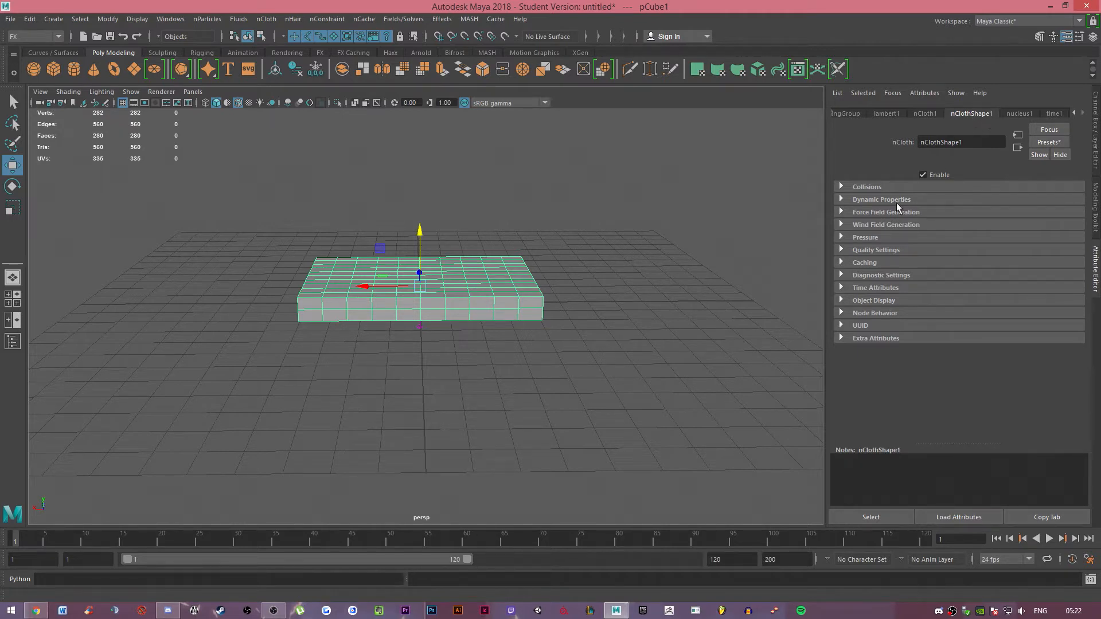
left_click(865, 236)
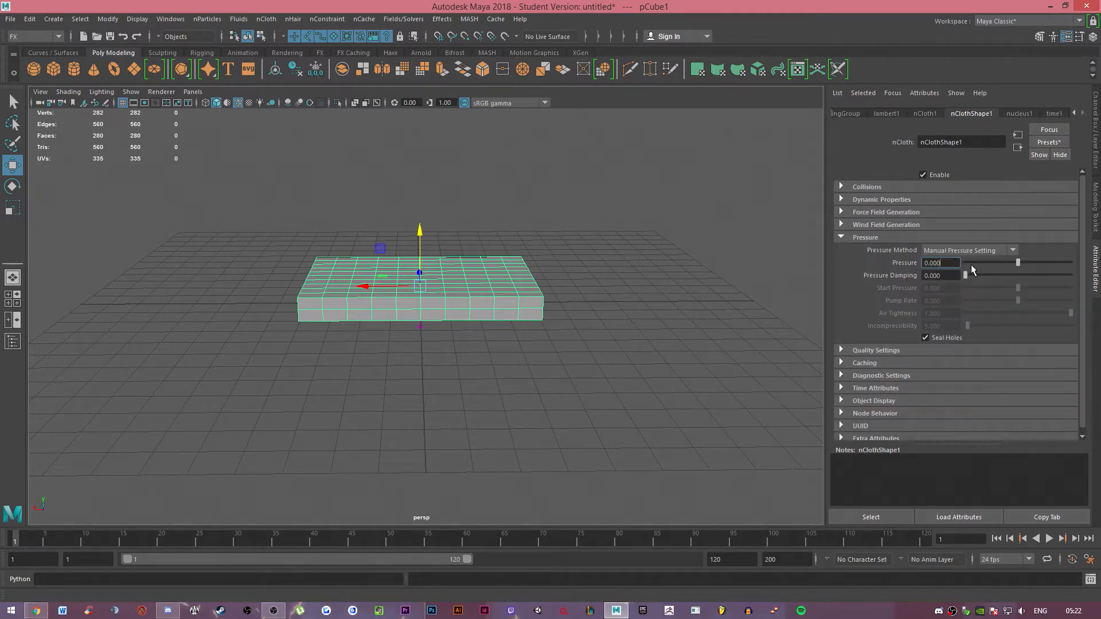
type("0.4")
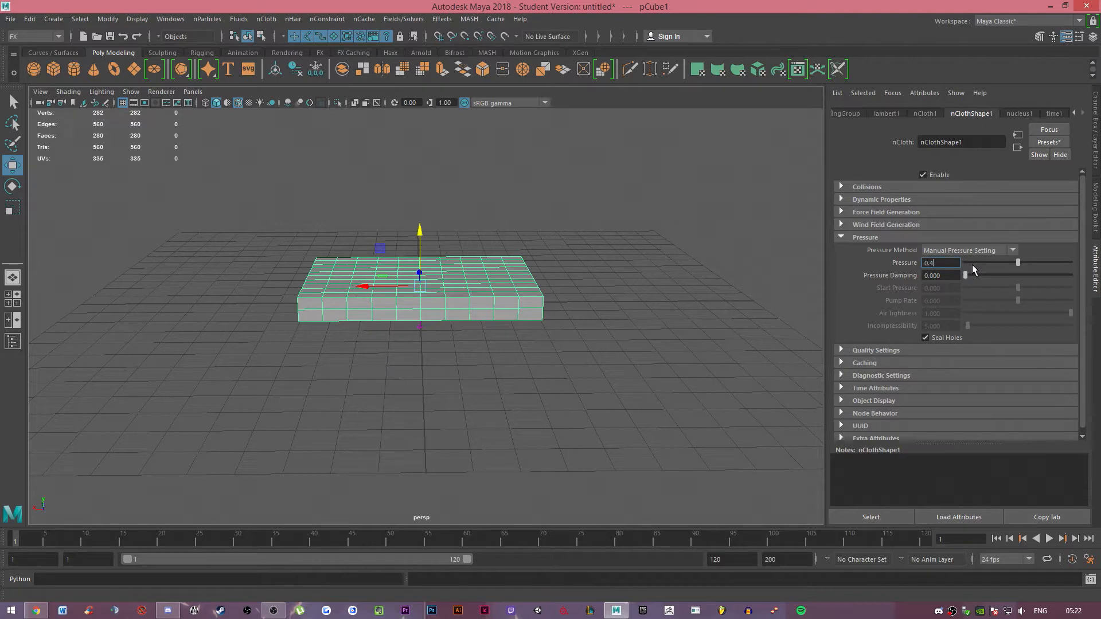
key("enter")
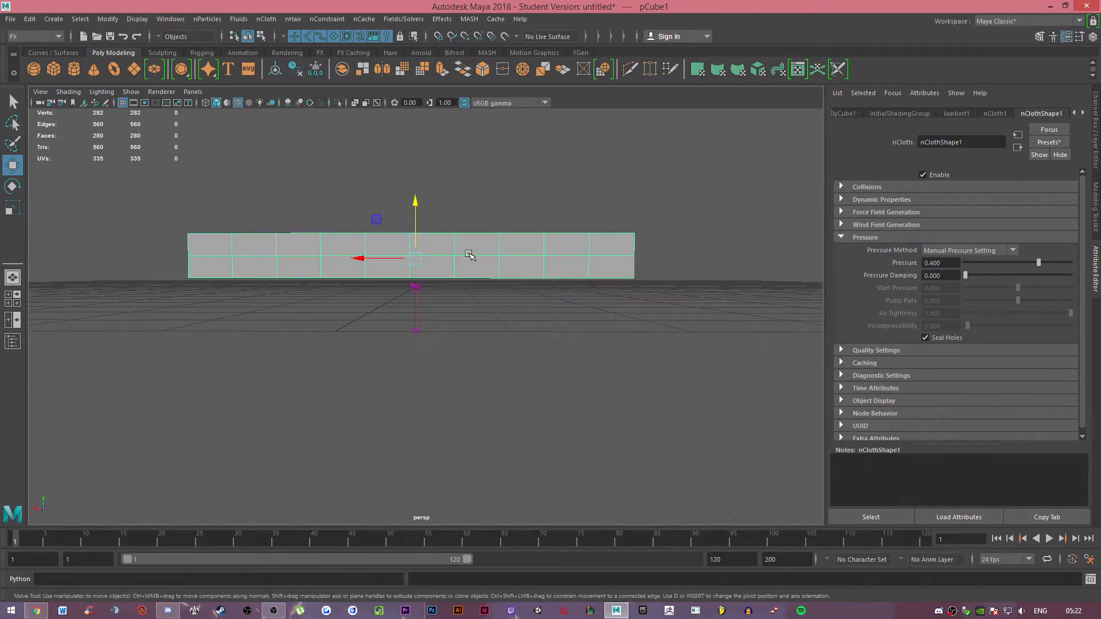
left_click_drag(471, 255, 575, 277)
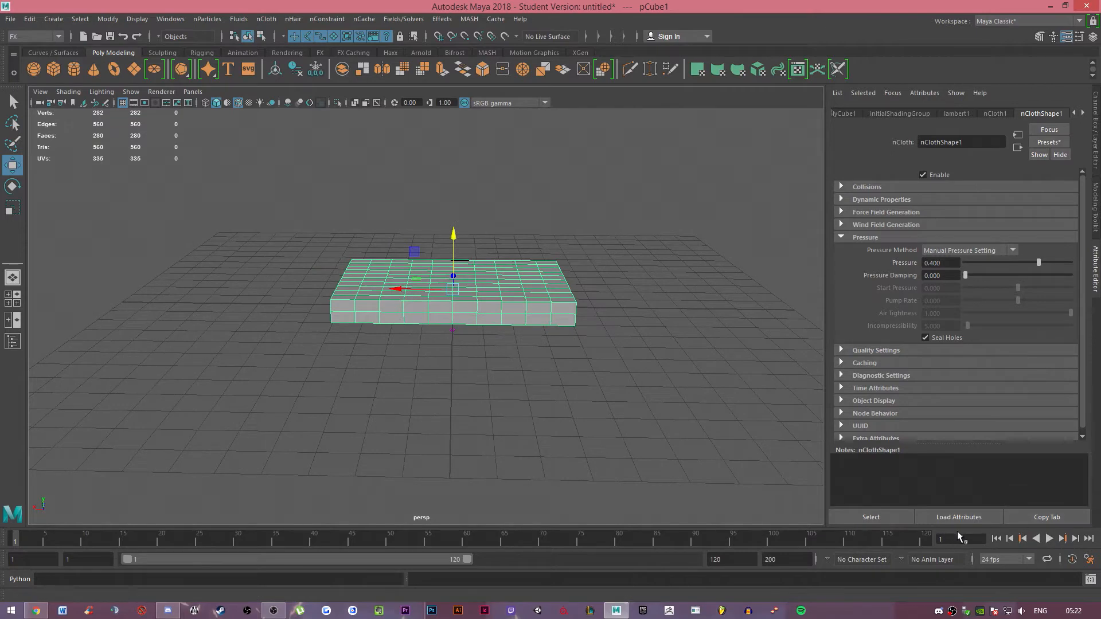
Play the simulation so the cloth slab inflates into a pillow
left_click(1050, 539)
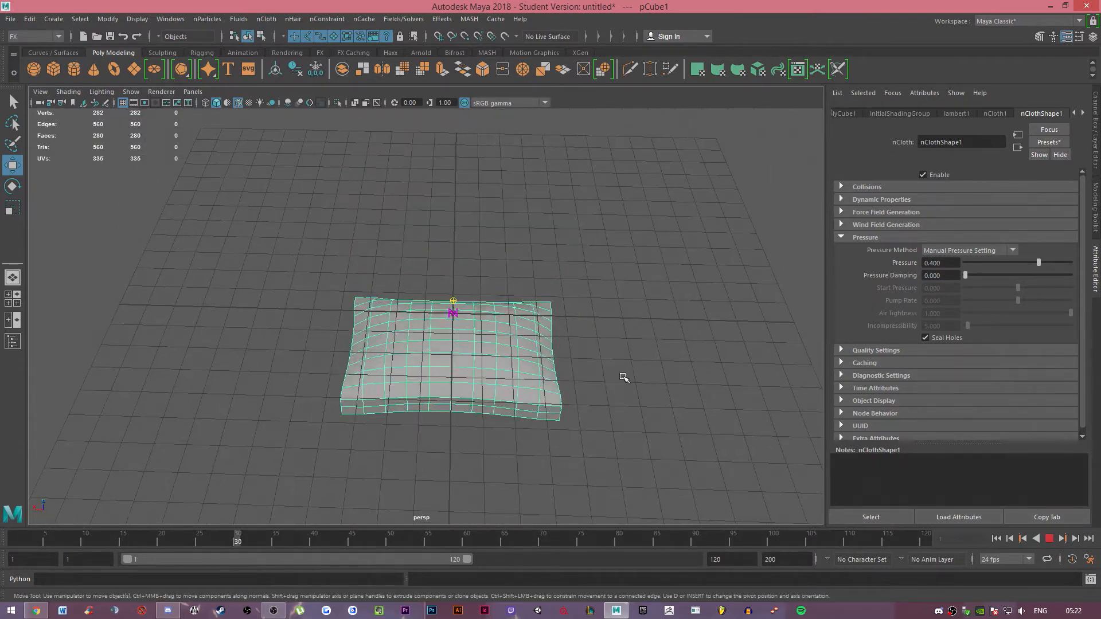
left_click(1049, 539)
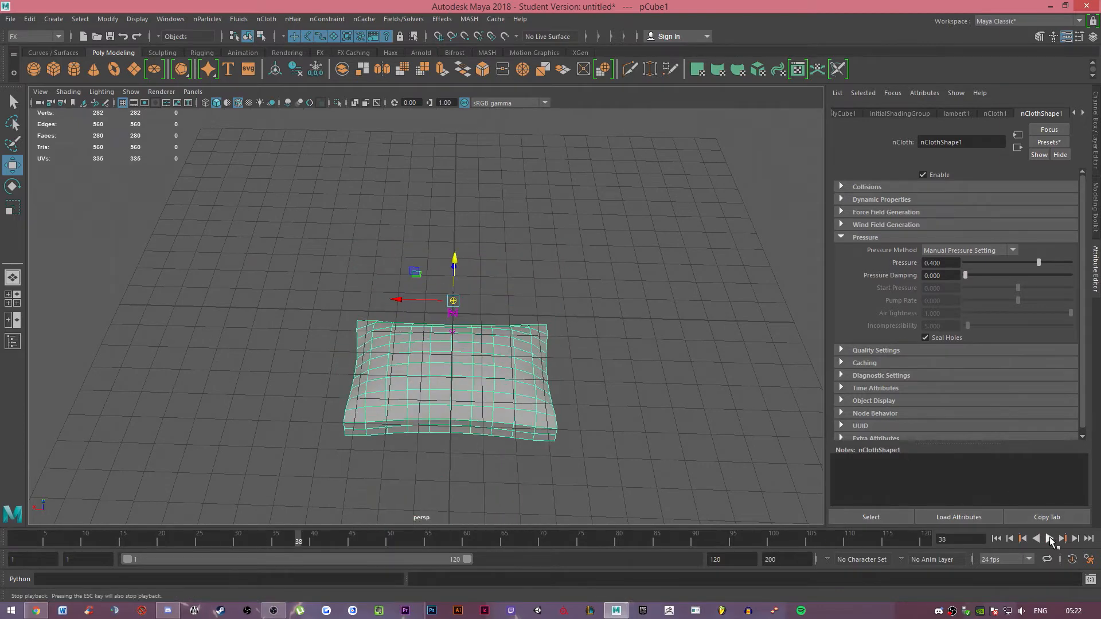
left_click(1049, 539)
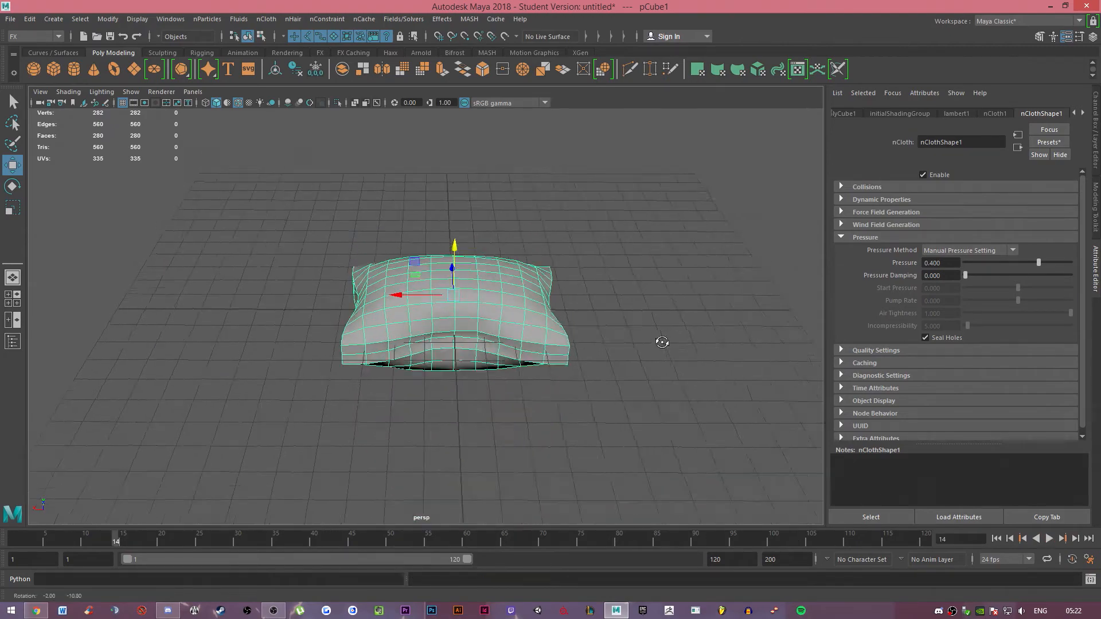
Orbit around the inflated pillow to inspect its shape from several sides
left_click_drag(662, 342, 742, 320)
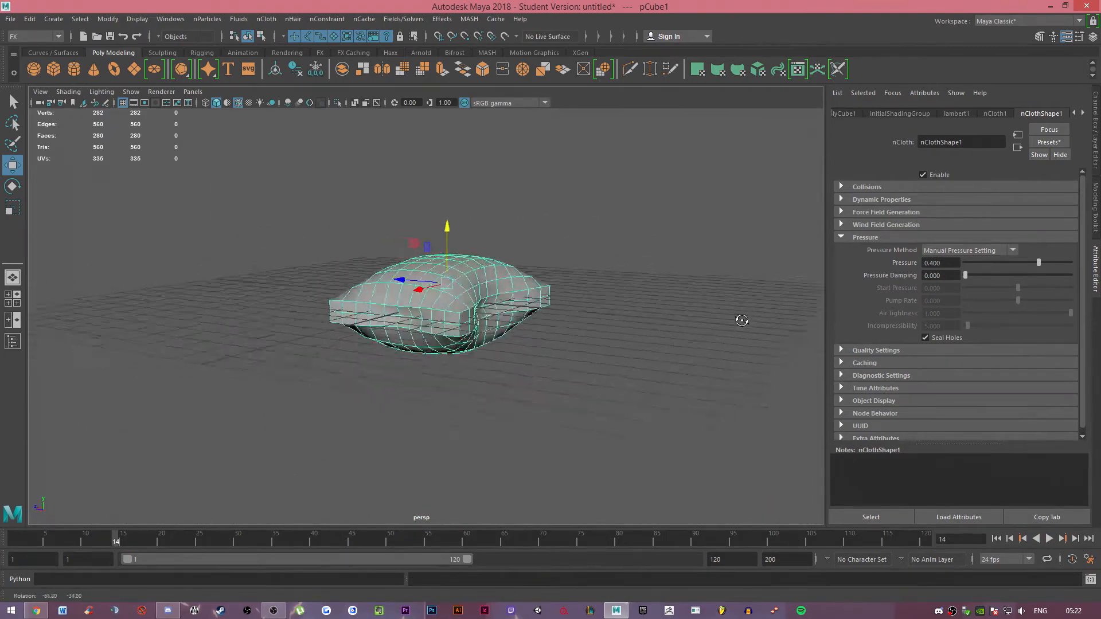
left_click_drag(743, 320, 568, 327)
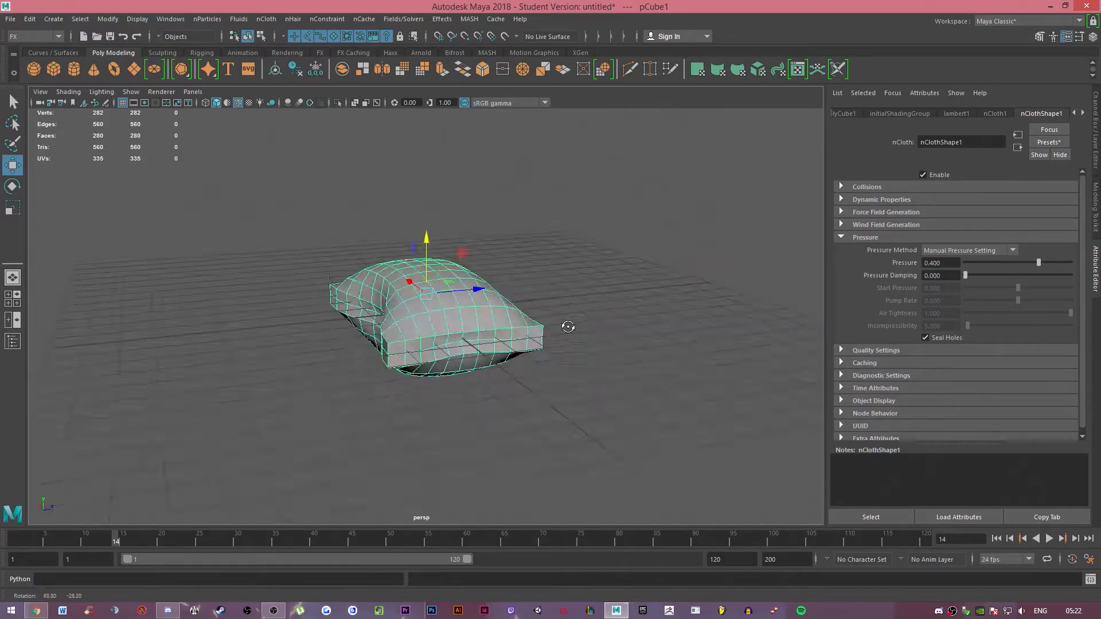
left_click_drag(568, 326, 810, 282)
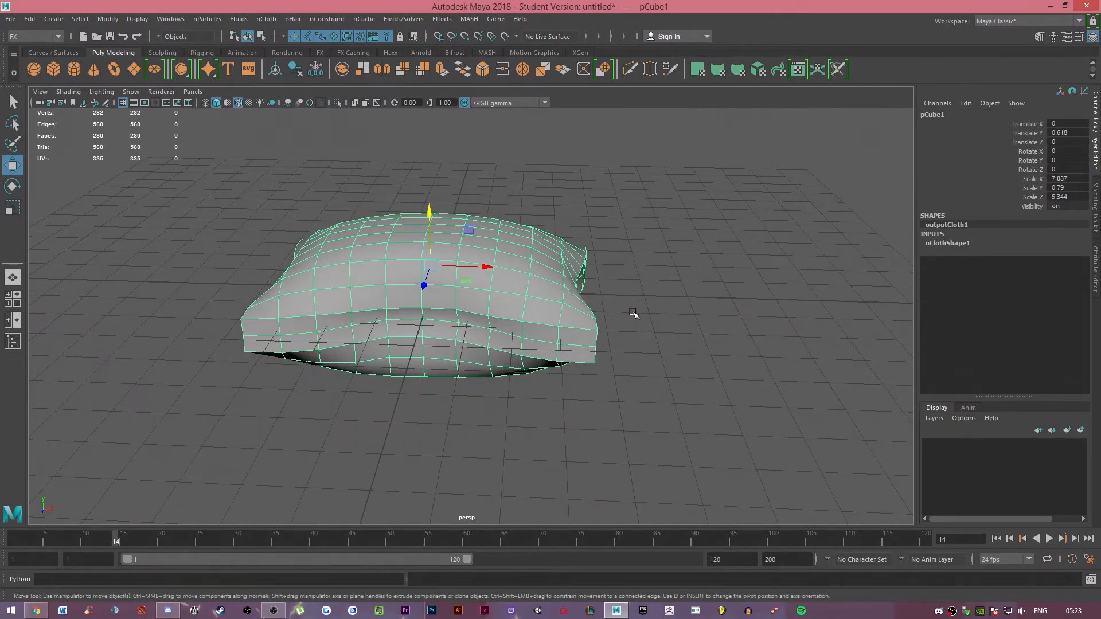
left_click_drag(634, 315, 764, 241)
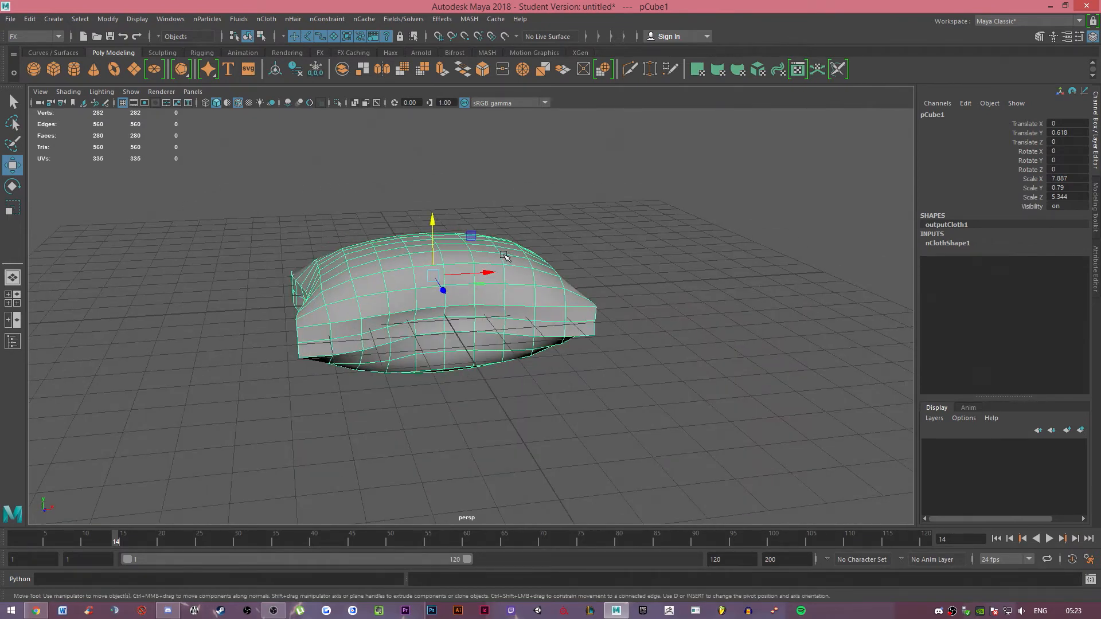
mouse_move(395, 277)
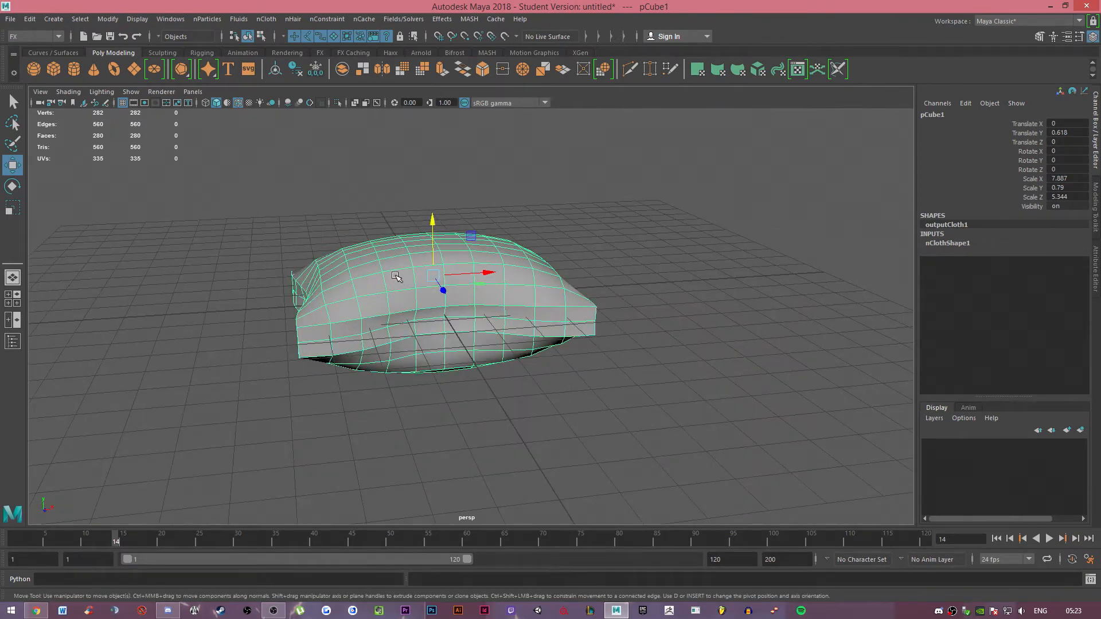
mouse_move(440, 255)
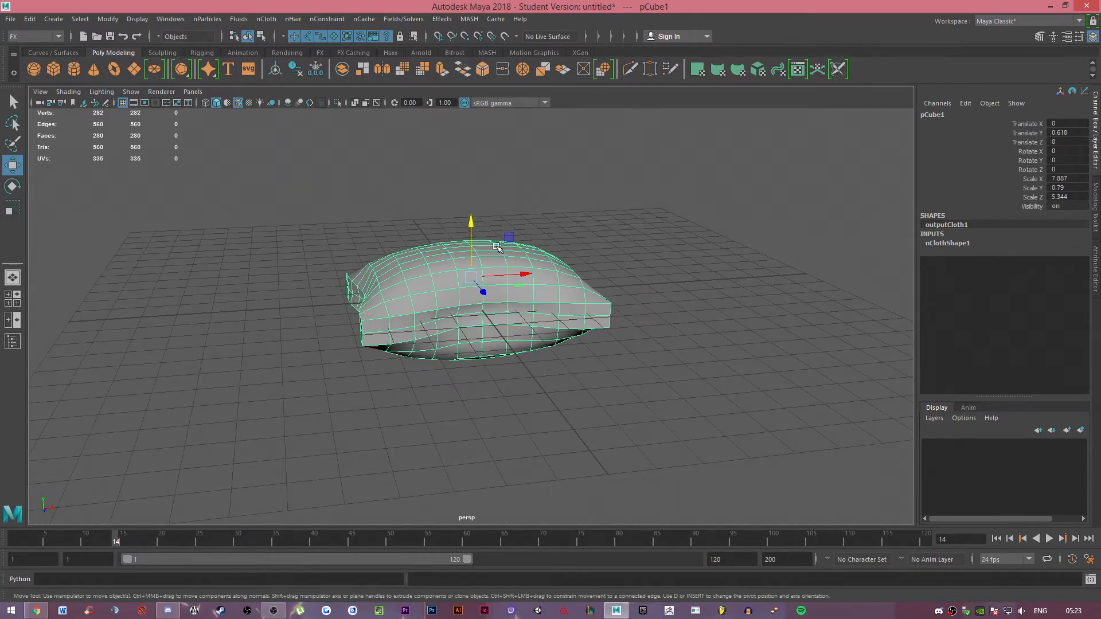
left_click_drag(496, 248, 586, 239)
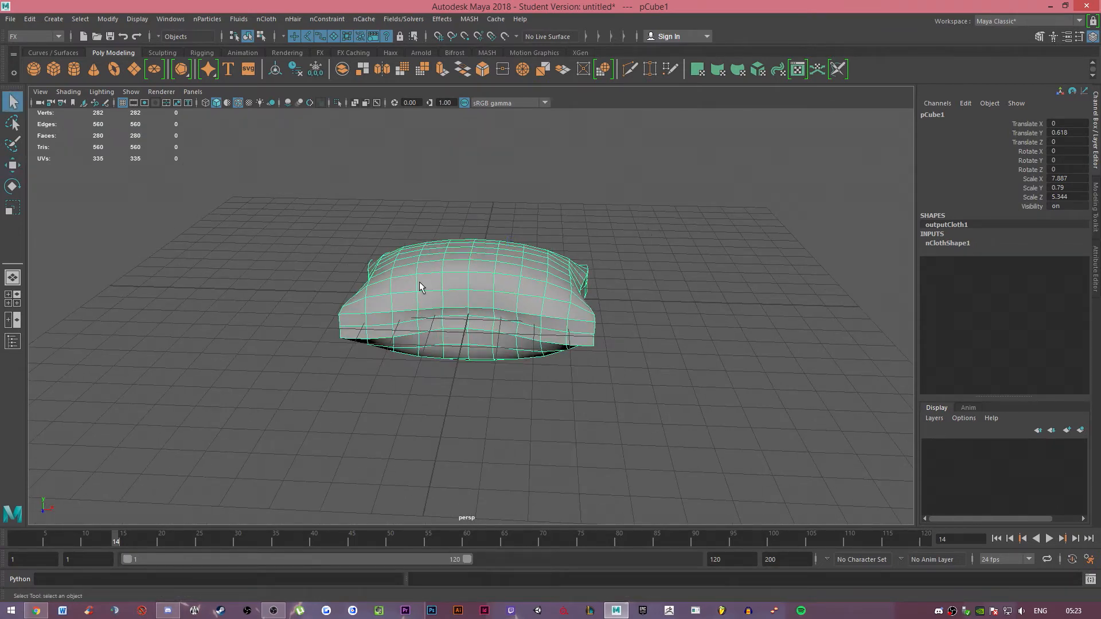
Delete the pillow's construction history and freeze its transformations to scale 1
left_click(53, 18)
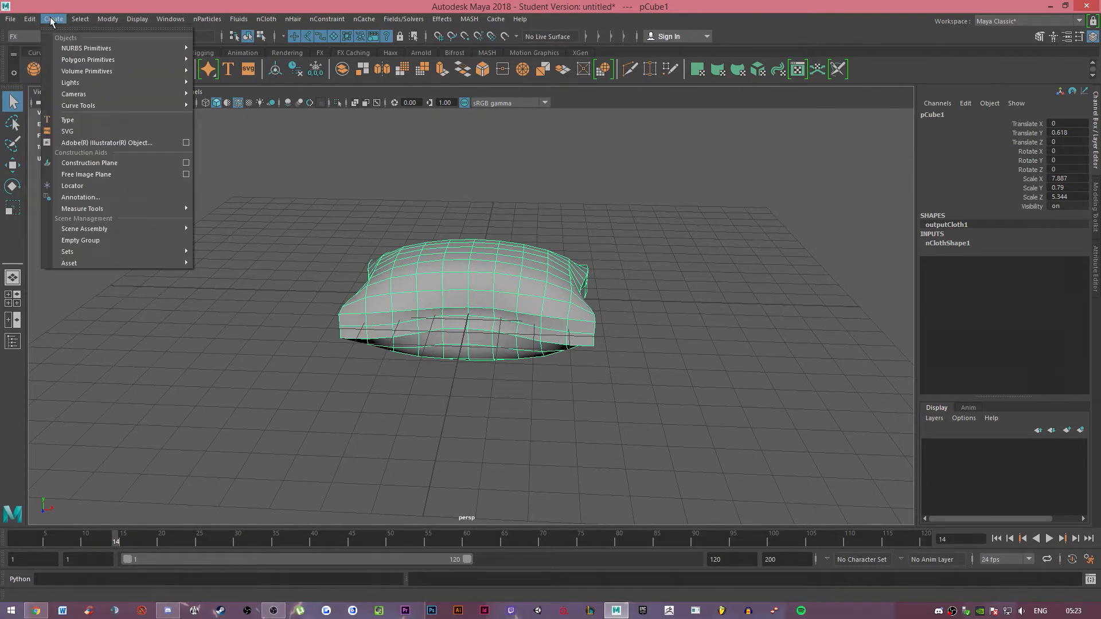
left_click(30, 19)
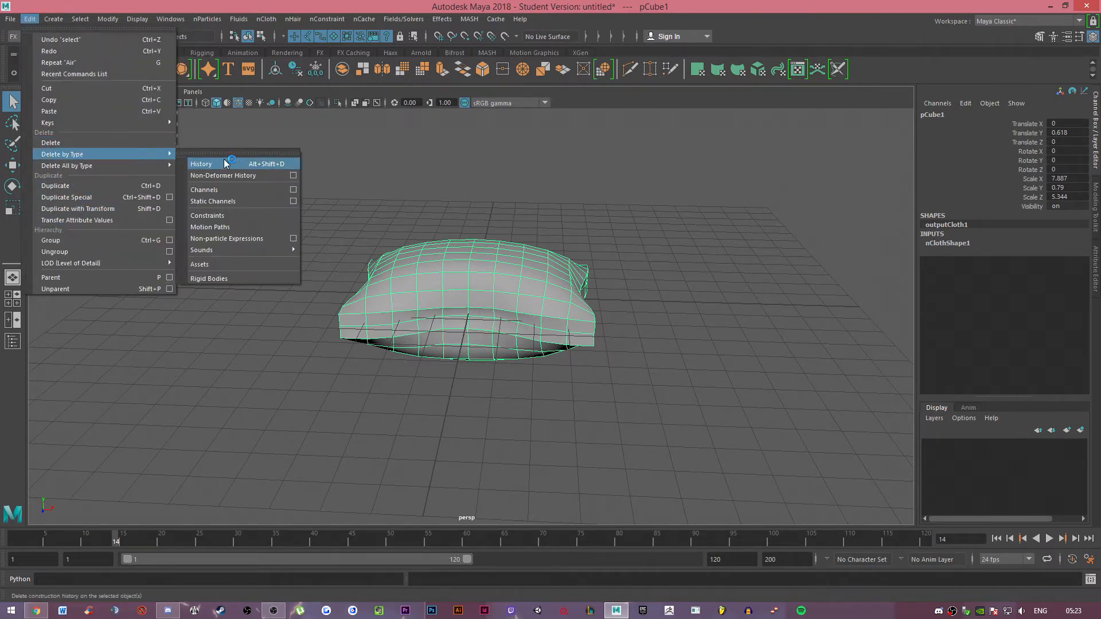
left_click(202, 164)
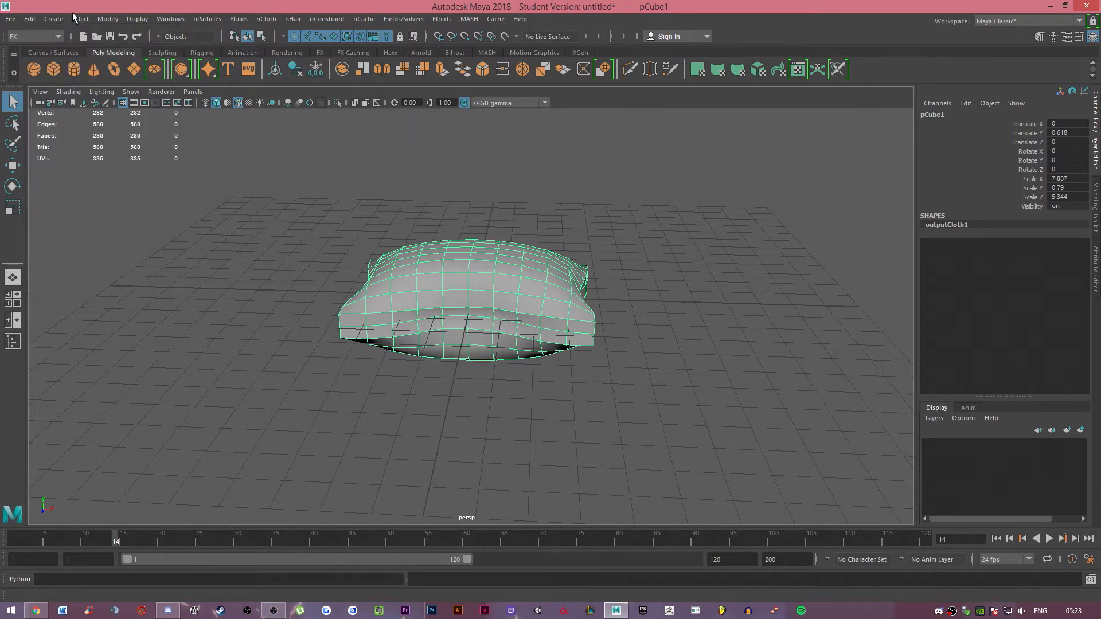
left_click(107, 19)
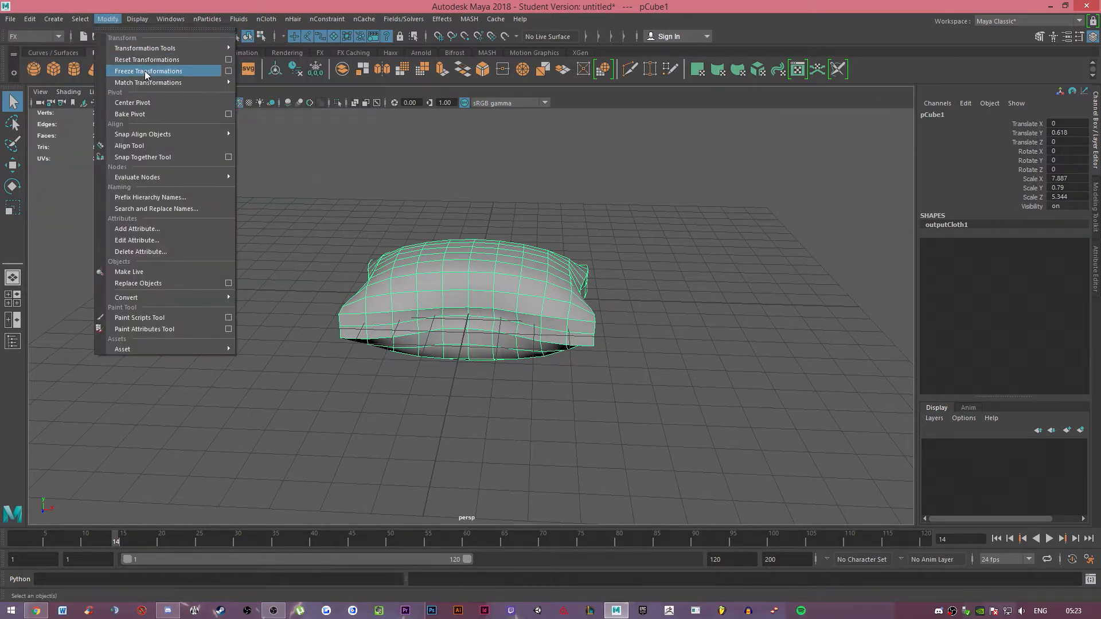
left_click(148, 71)
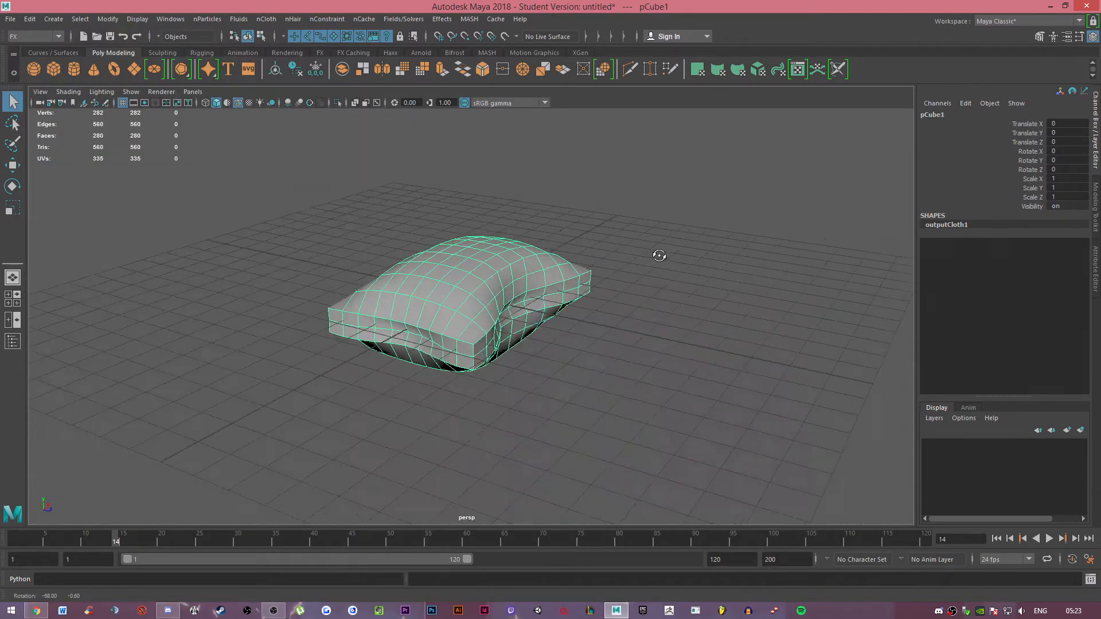
left_click(169, 19)
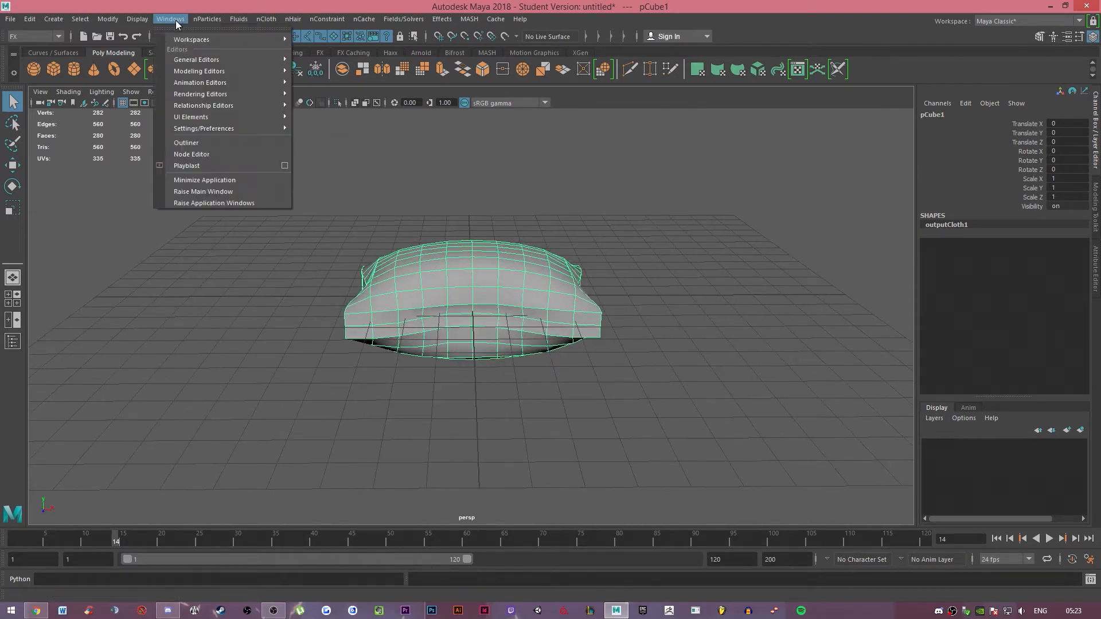
In the Outliner delete nucleus1, nCloth1 and airField1, leaving pCube1 selected
left_click(186, 143)
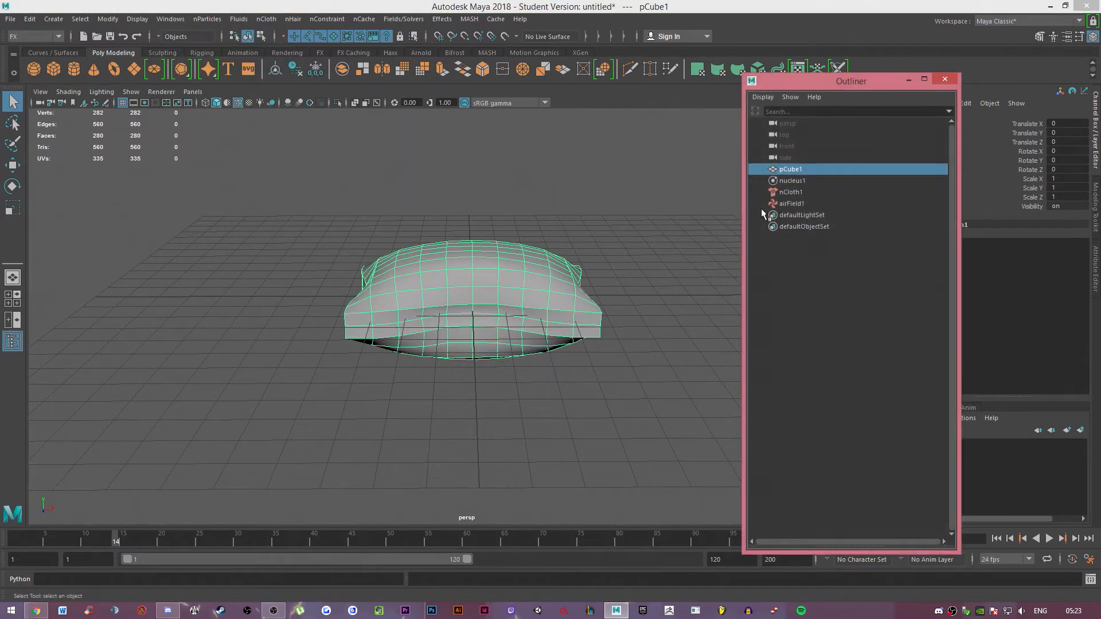
left_click(792, 180)
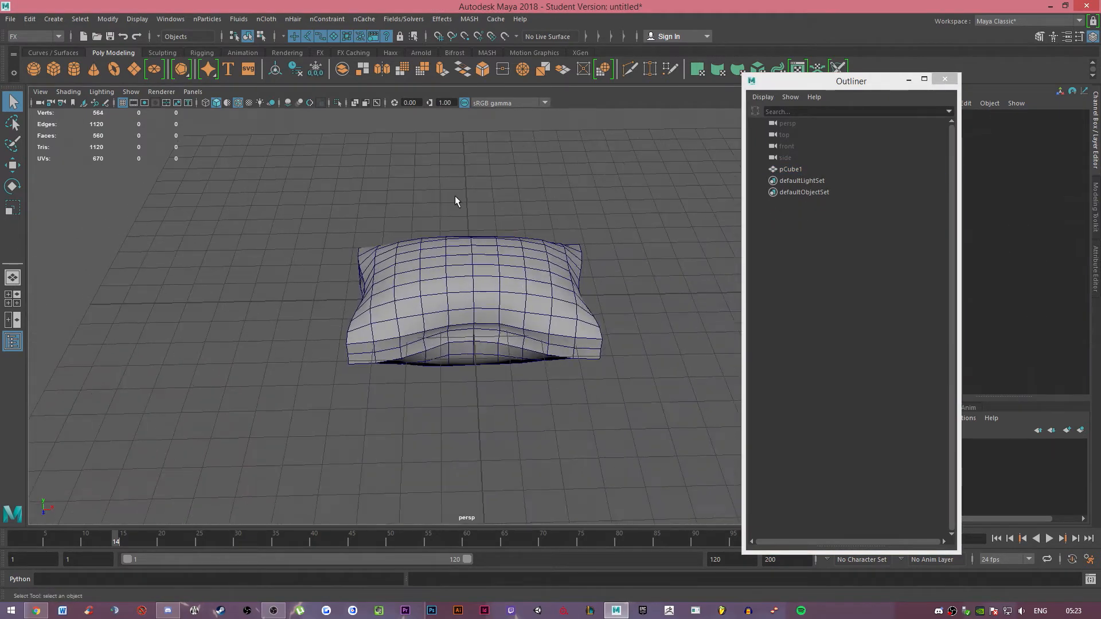
left_click(789, 169)
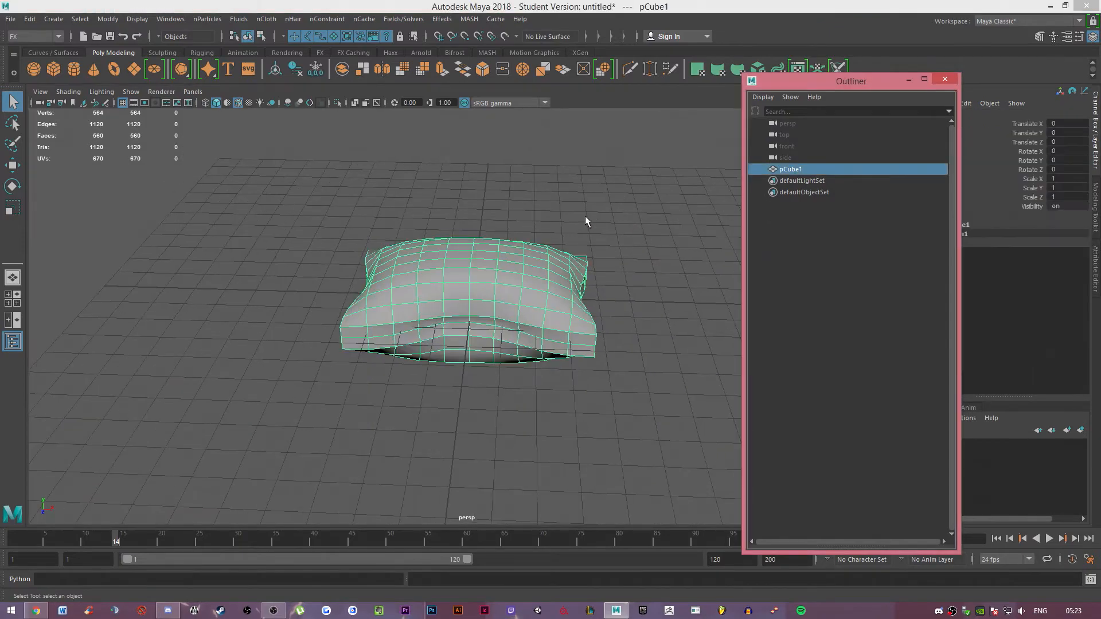
left_click_drag(586, 221, 520, 300)
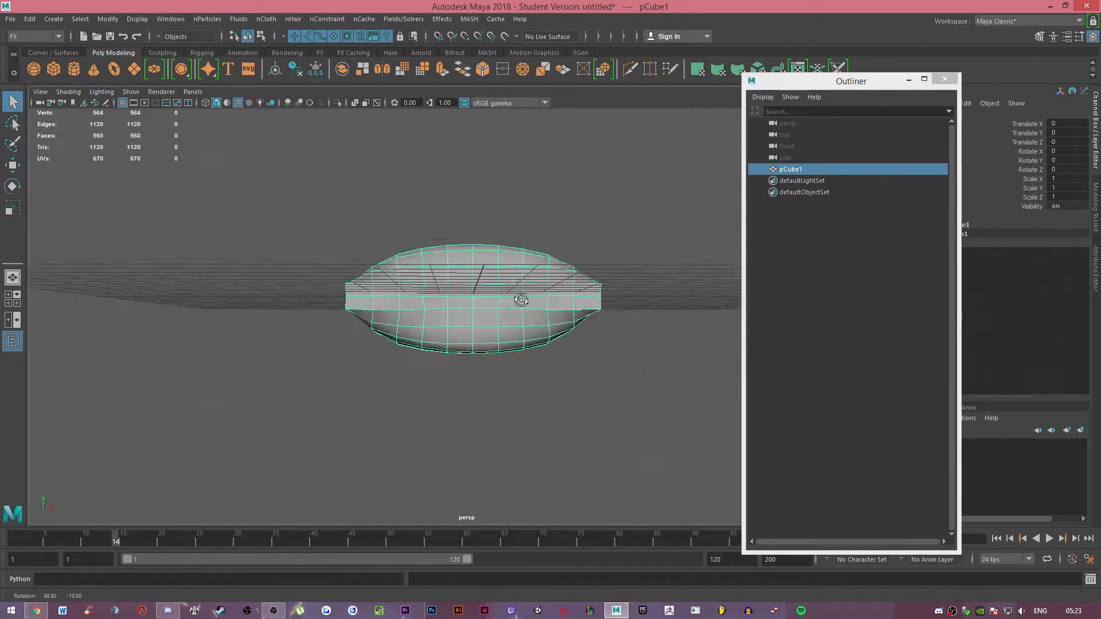
Expand pCube1 and delete pCubeShape1, keeping only the outputCloth1 shape
left_click(763, 96)
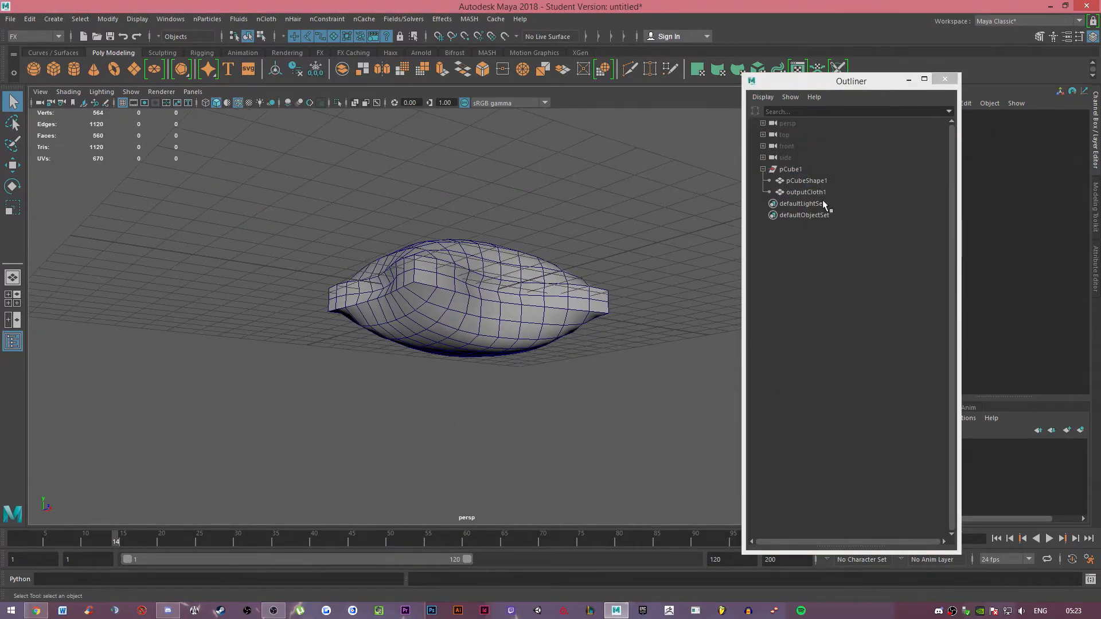
left_click(806, 180)
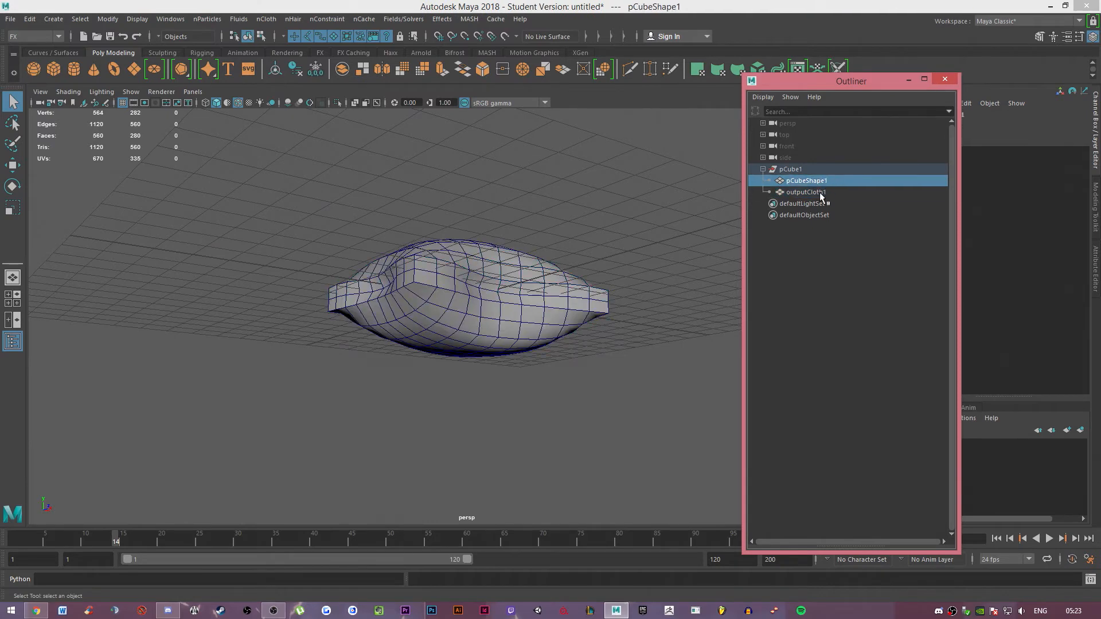
left_click(806, 192)
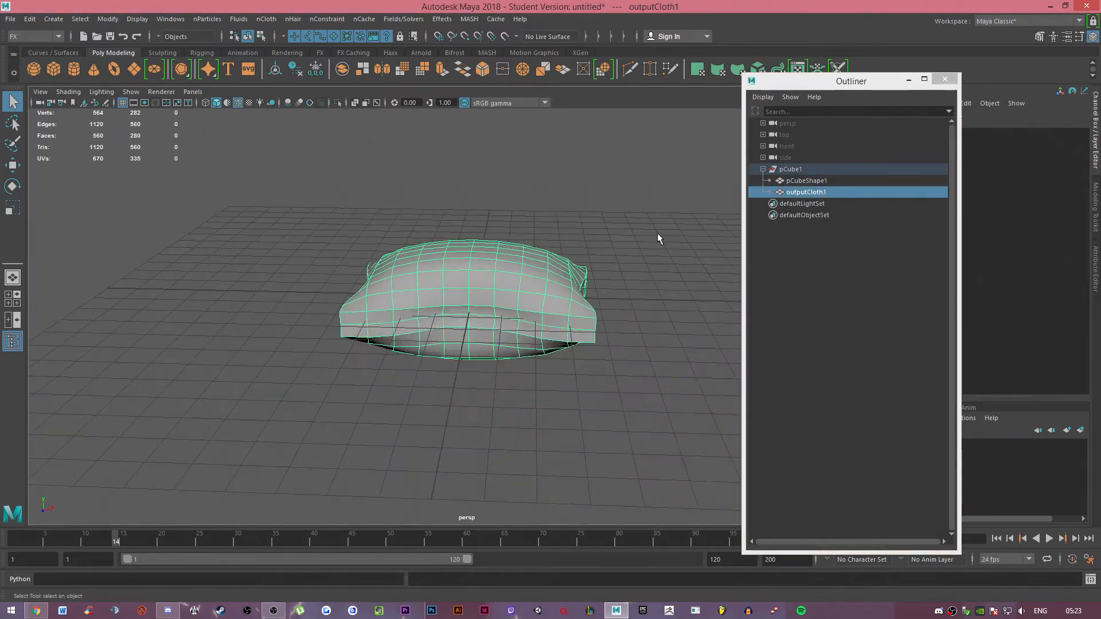
left_click(806, 180)
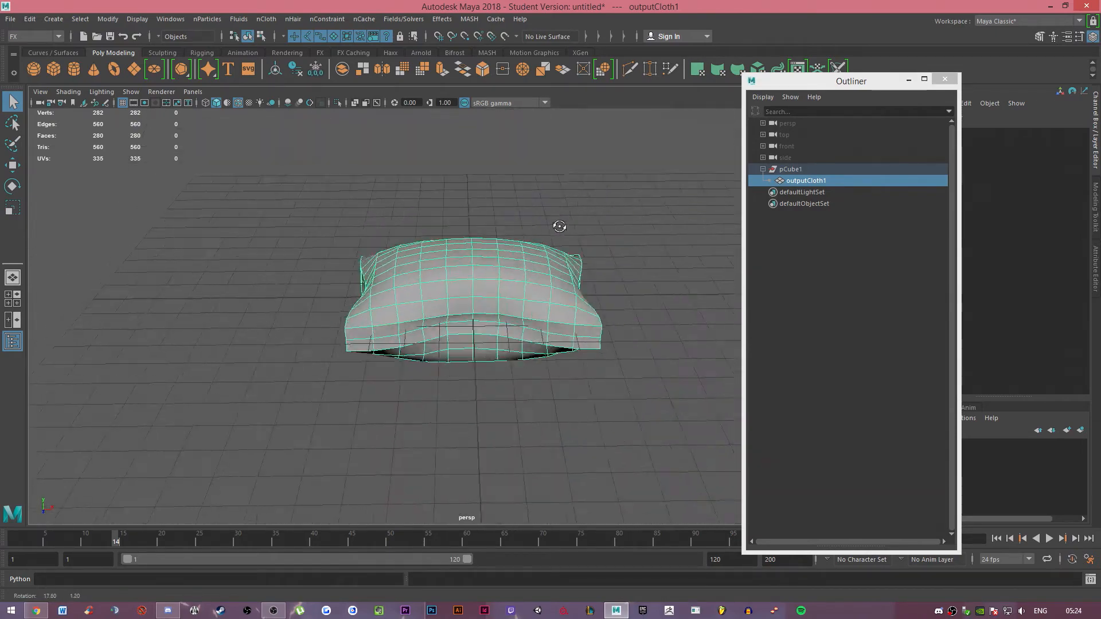
left_click(390, 53)
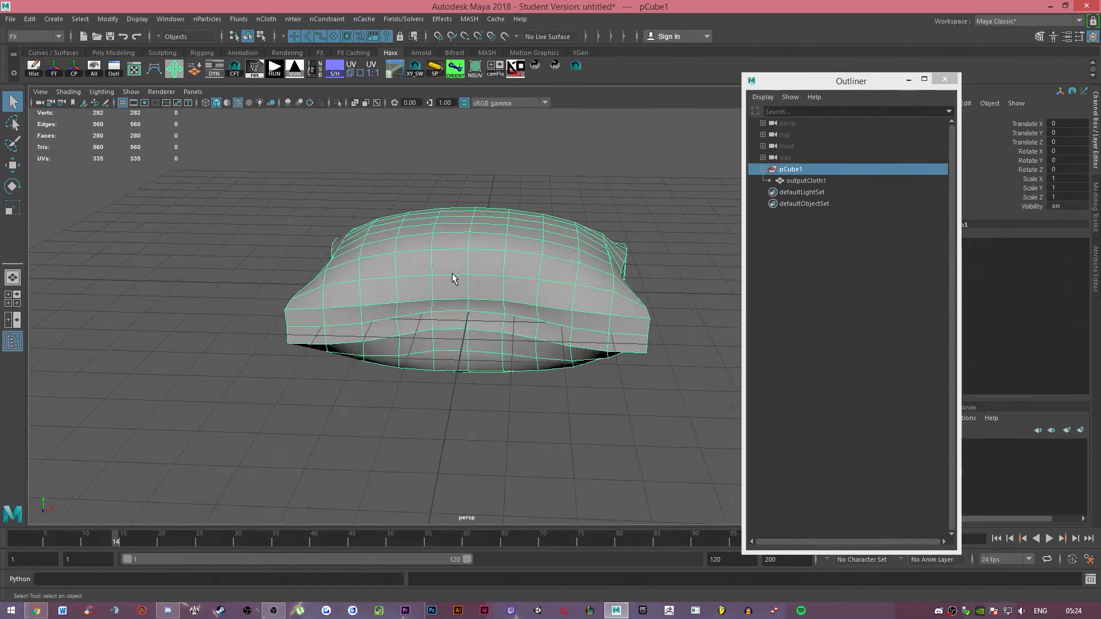
left_click(806, 180)
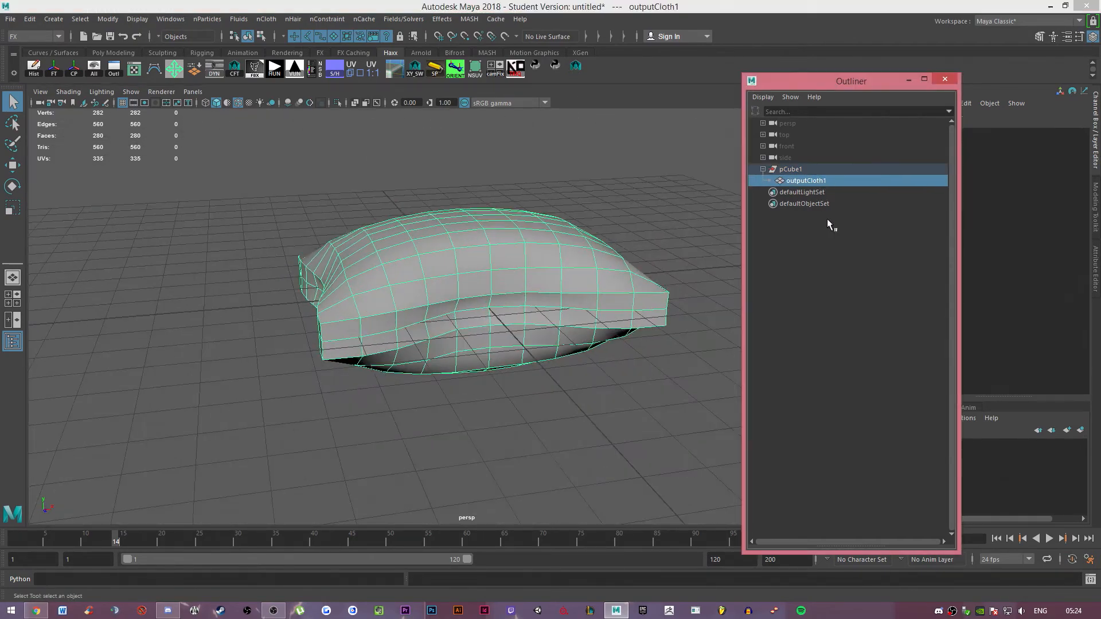
left_click(10, 18)
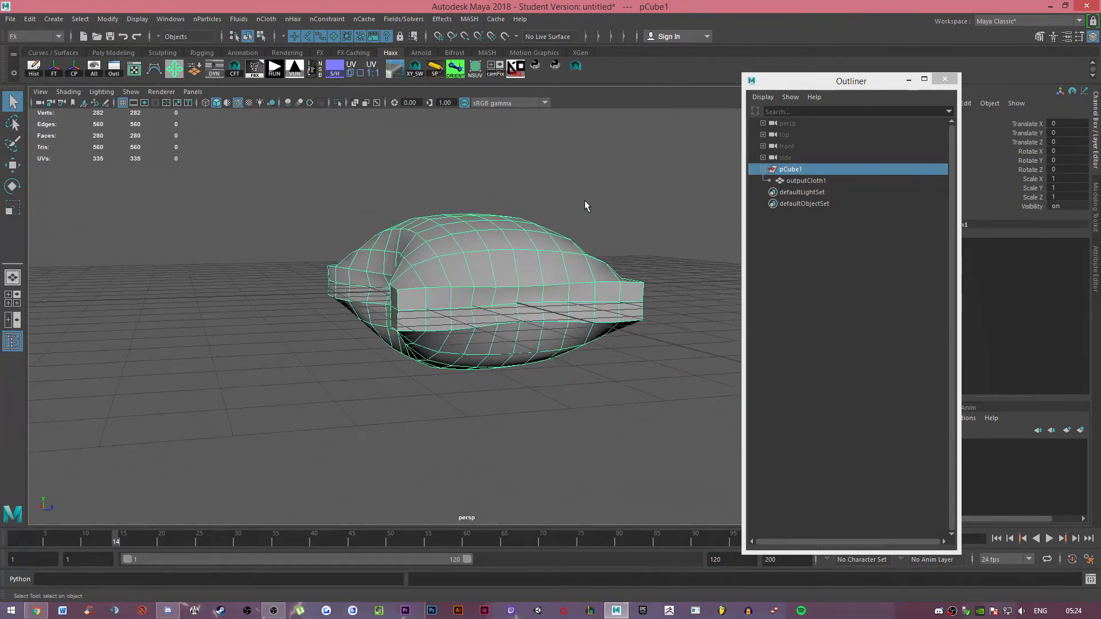
left_click_drag(586, 205, 485, 186)
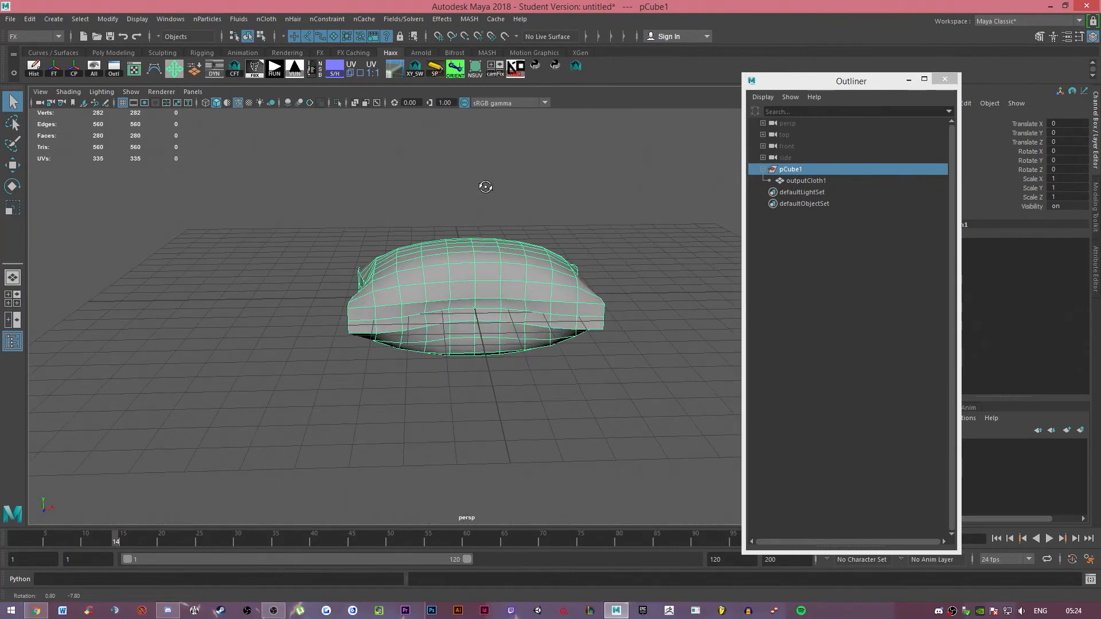